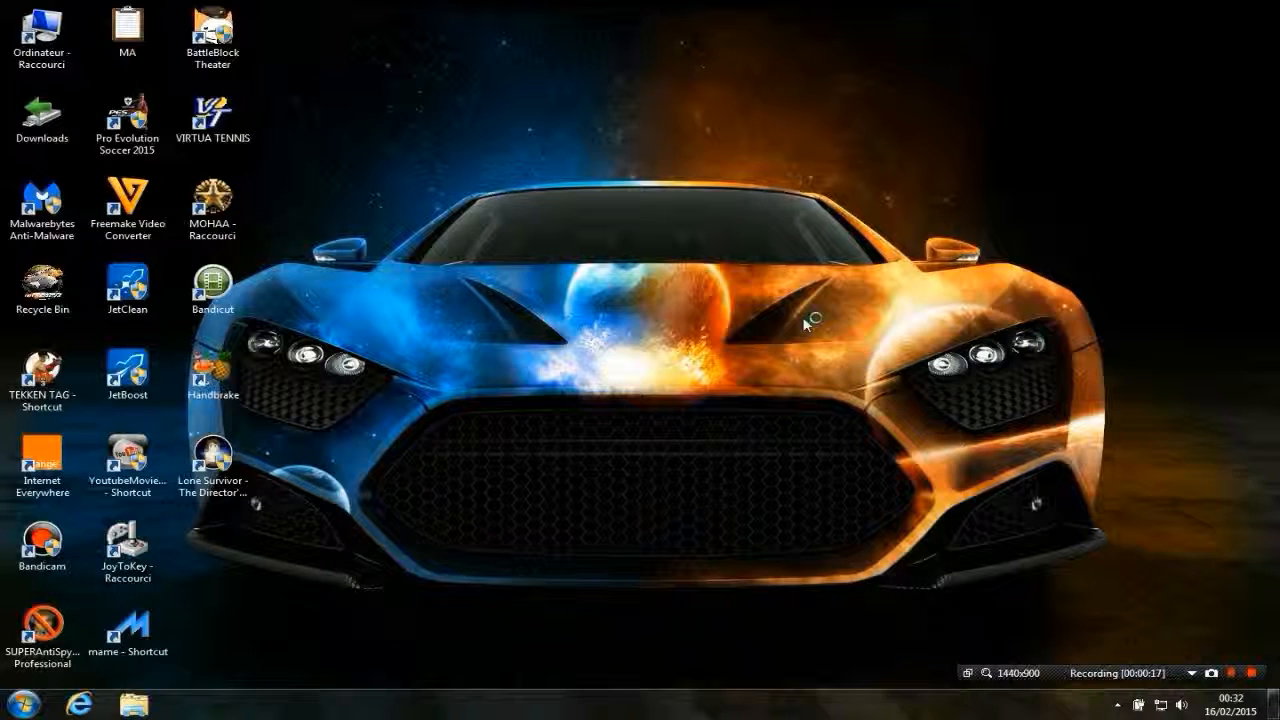
# - Launch Chrome from the taskbar so a new tab page appears
pyautogui.click(188, 705)
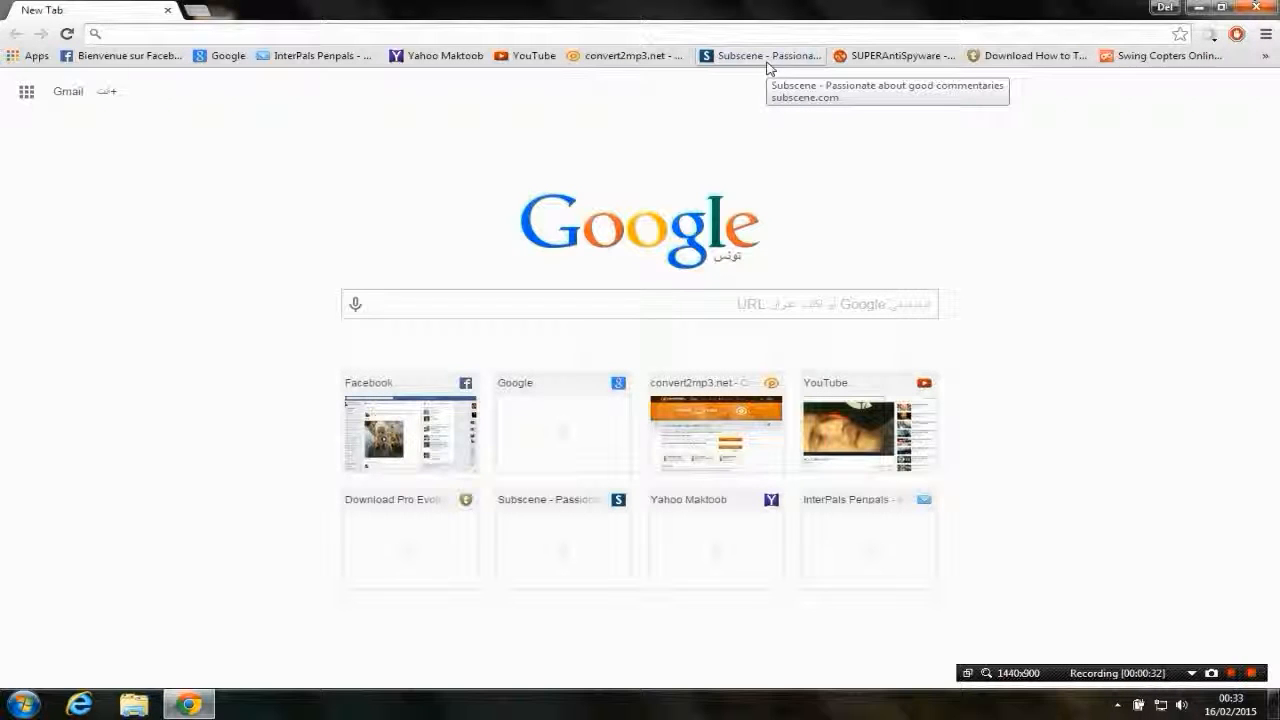
# - Open D:\films and enter the Batman The Dark Knight Returns Part 1 (2012) [1080p] folder
pyautogui.click(760, 55)
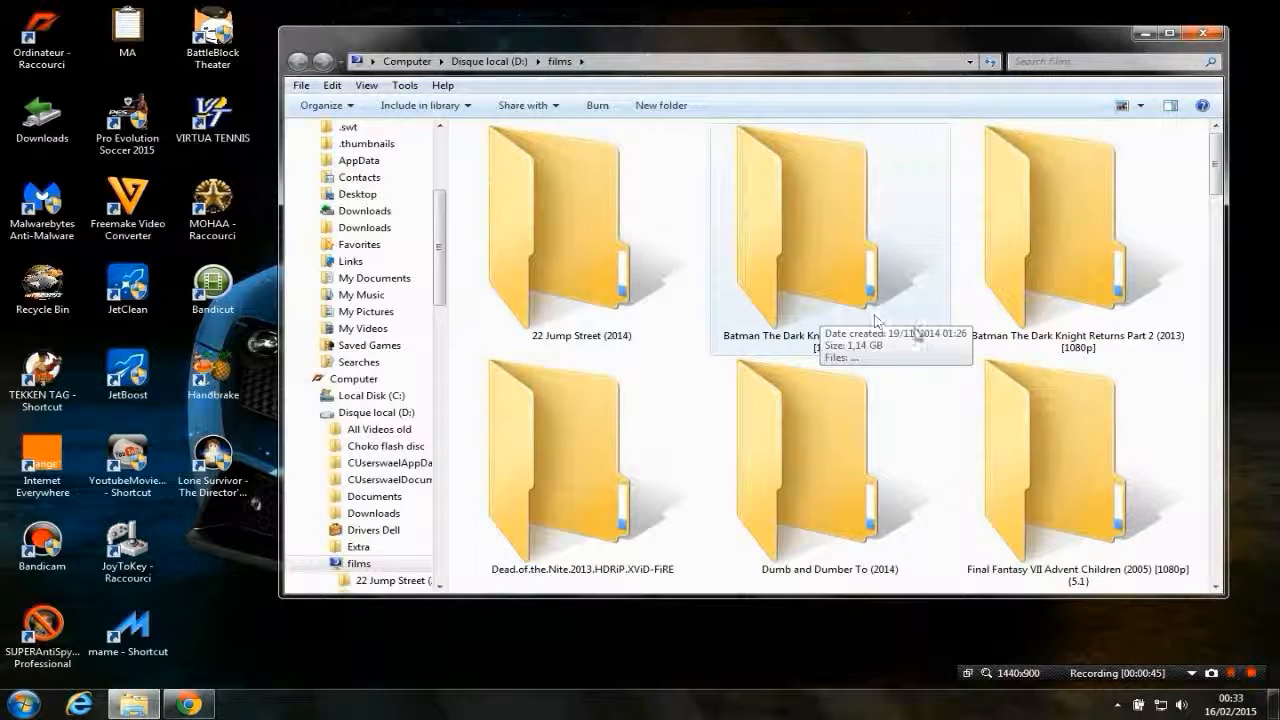
pyautogui.moveTo(835, 315)
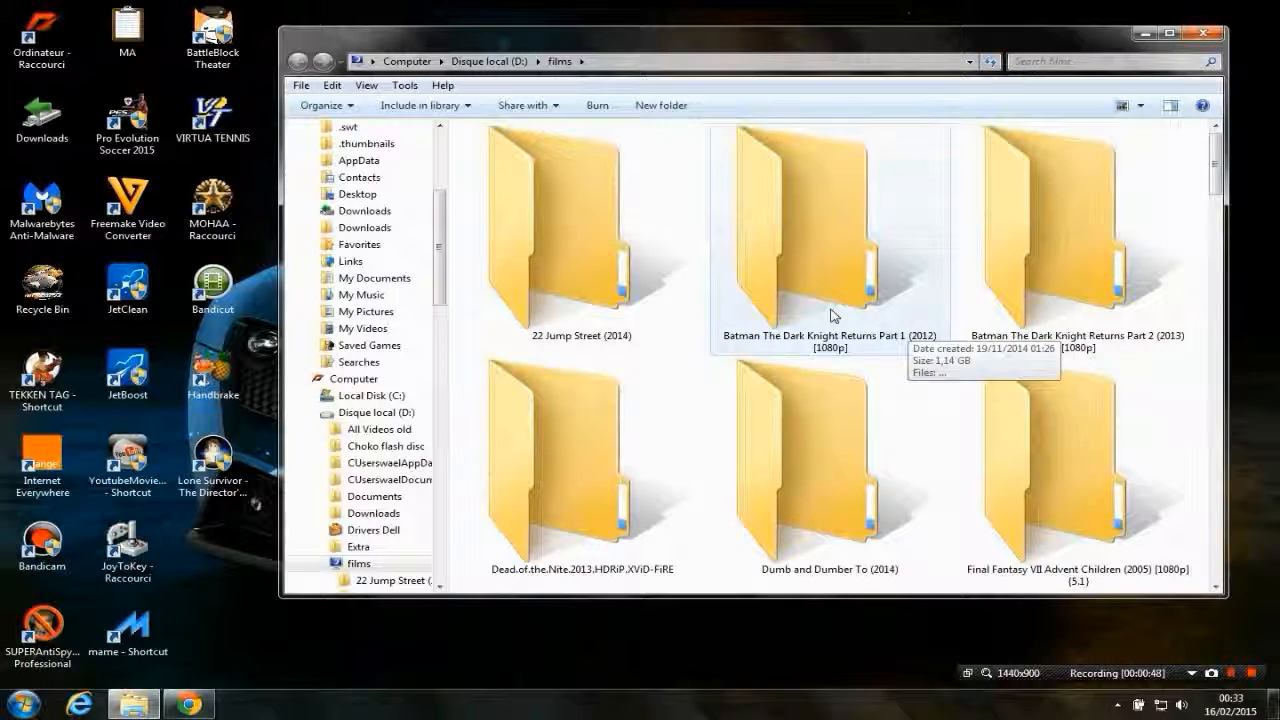
pyautogui.doubleClick(810, 230)
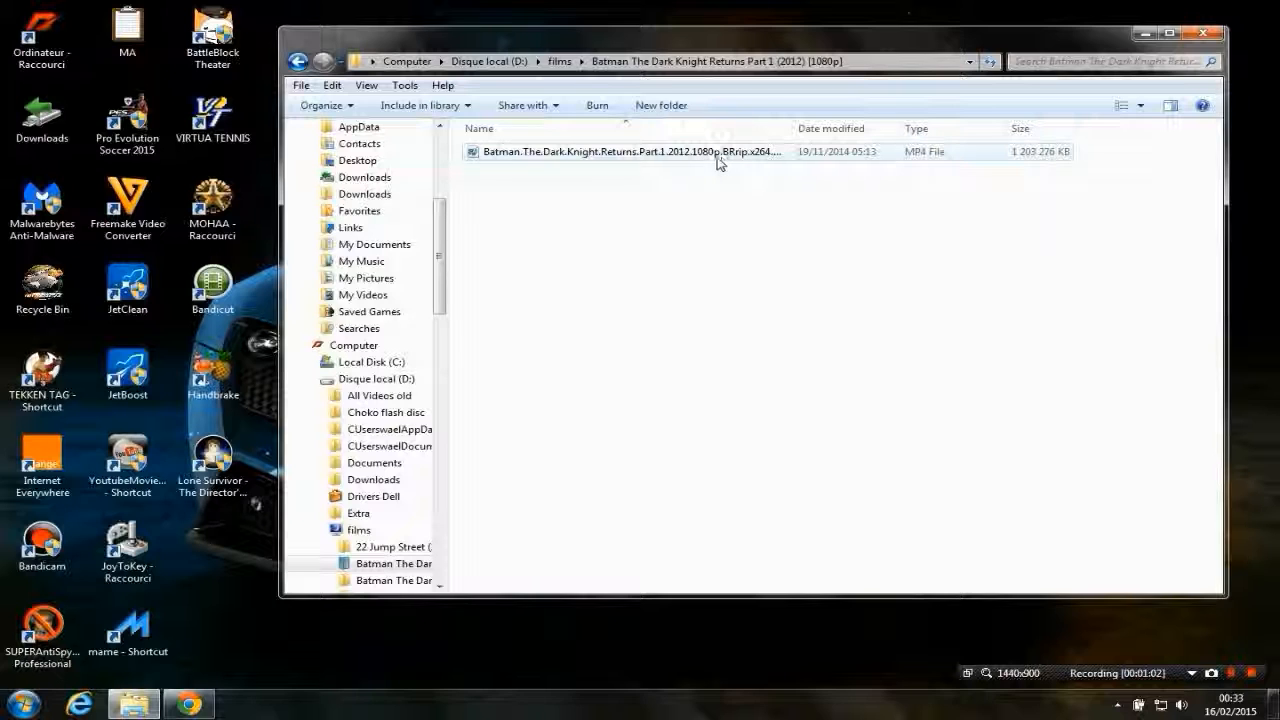
pyautogui.moveTo(750, 161)
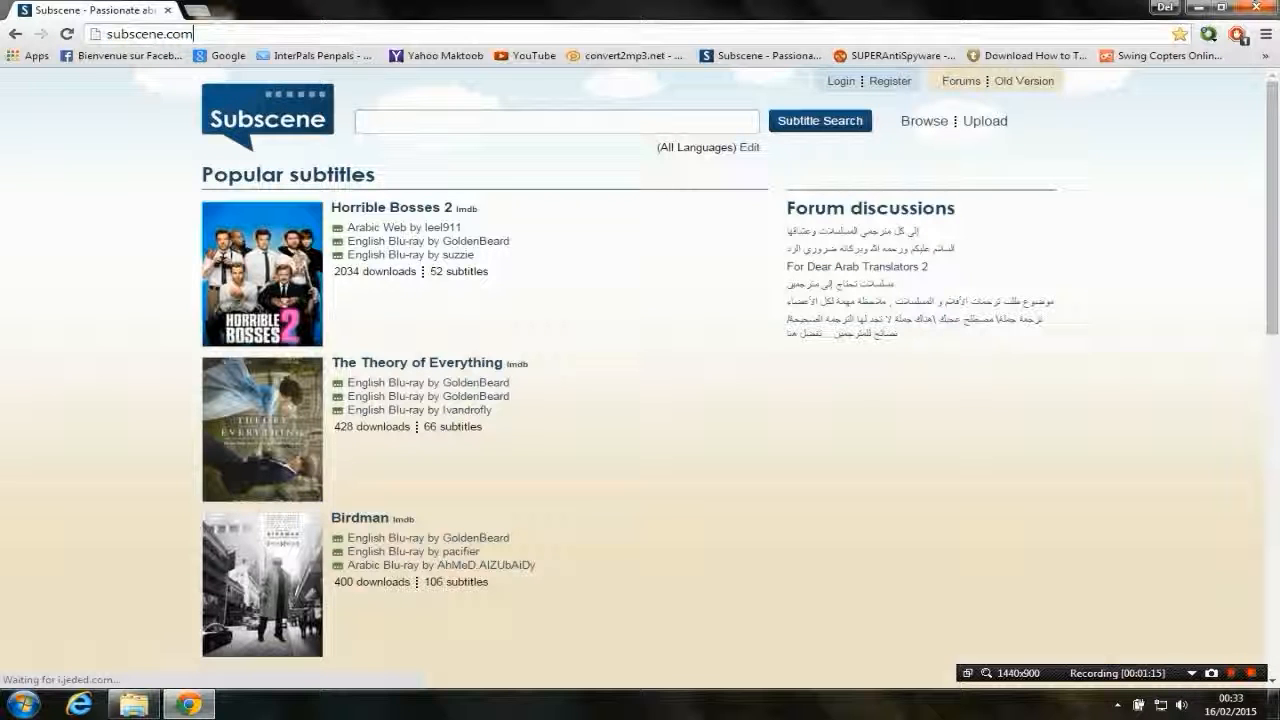
# - Search Subscene for 'Batman the dark night Return' to list matching titles
pyautogui.write('Bermuda Triangle Mystery')
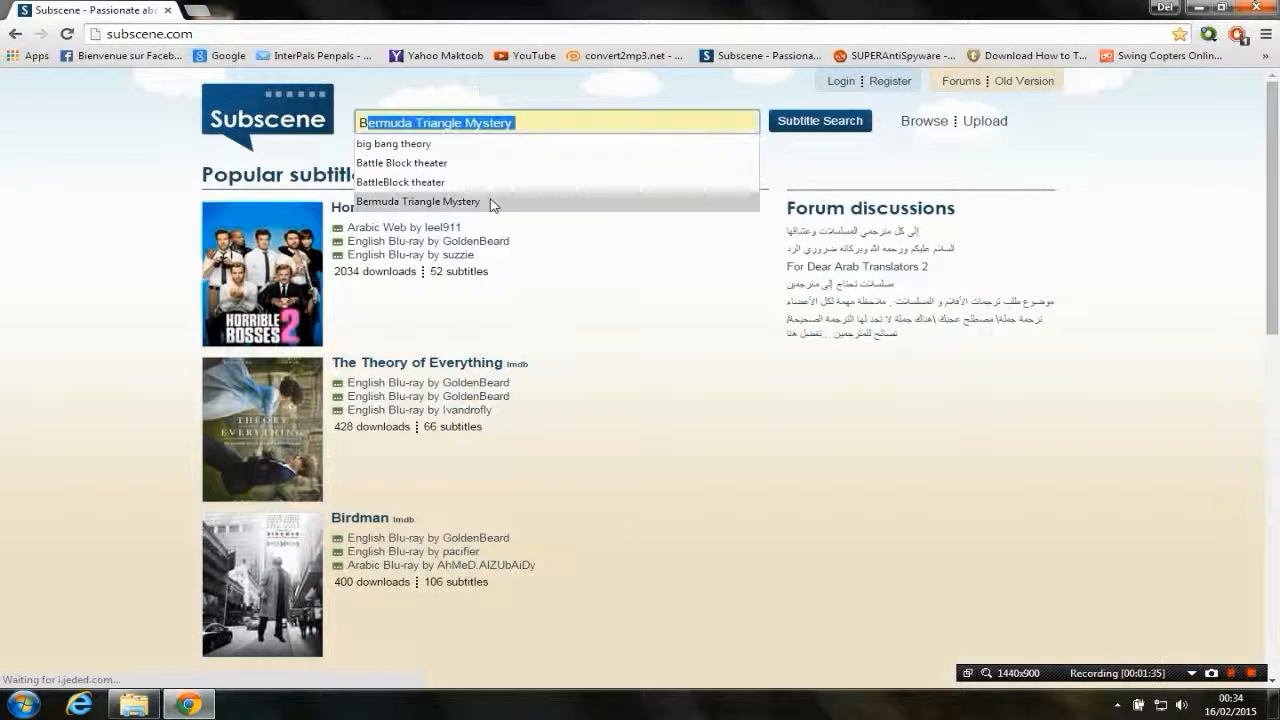
pyautogui.write('Batma,')
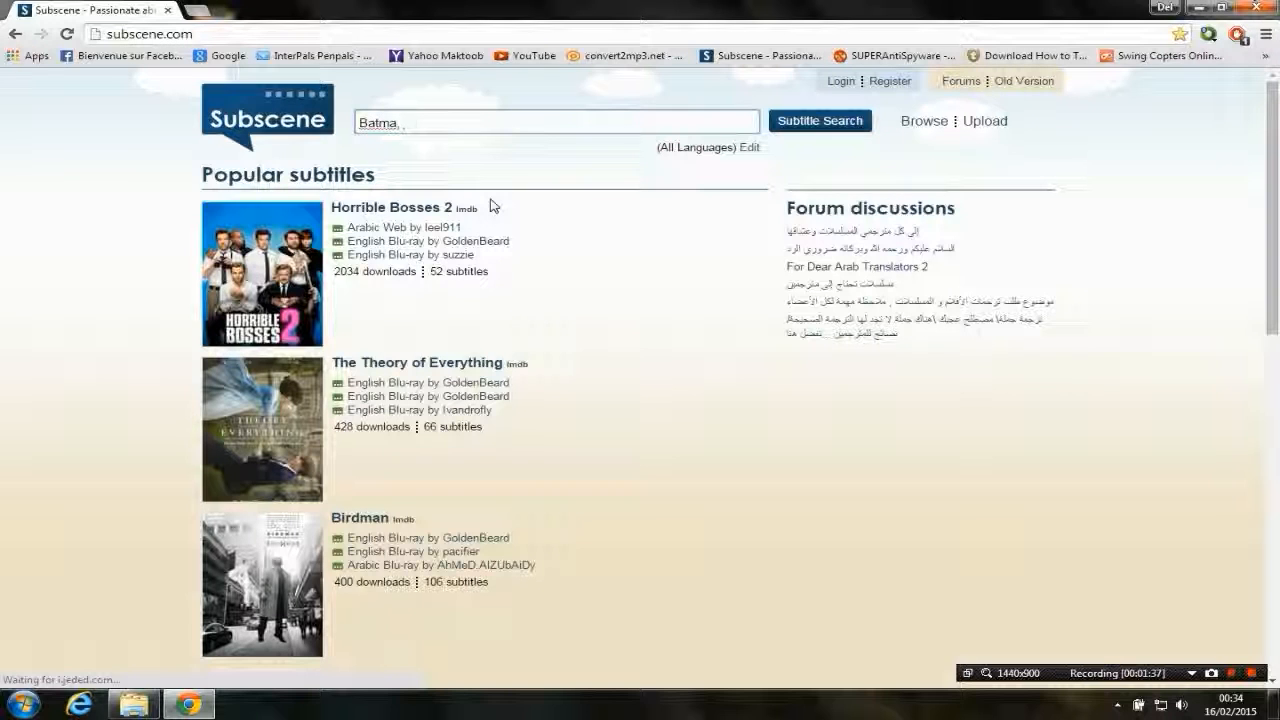
pyautogui.write('Batman the dark night')
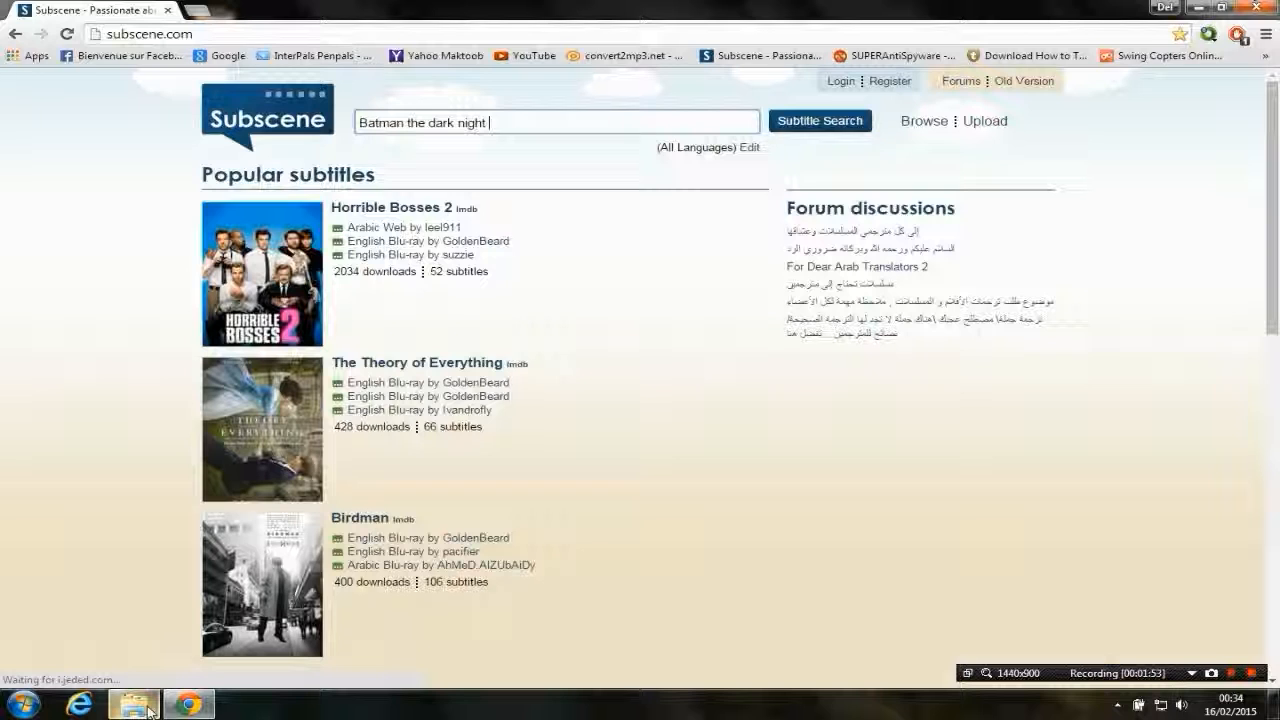
pyautogui.write('Return')
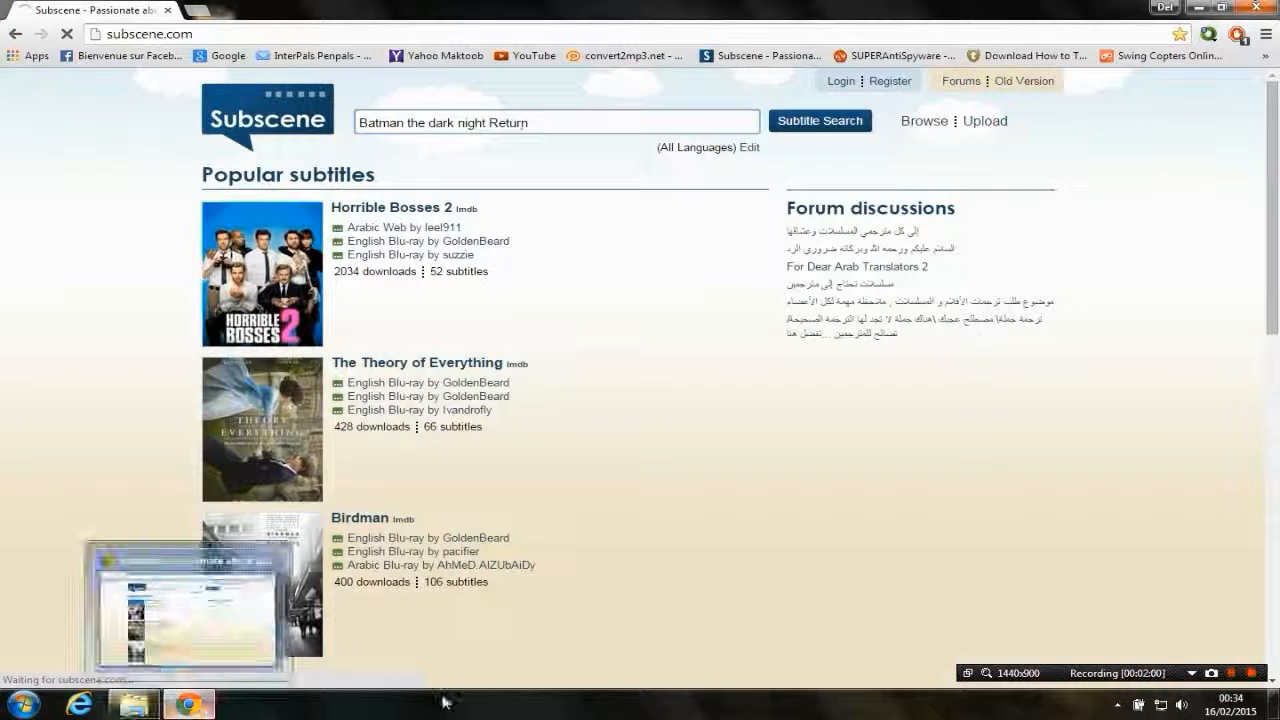
pyautogui.click(820, 120)
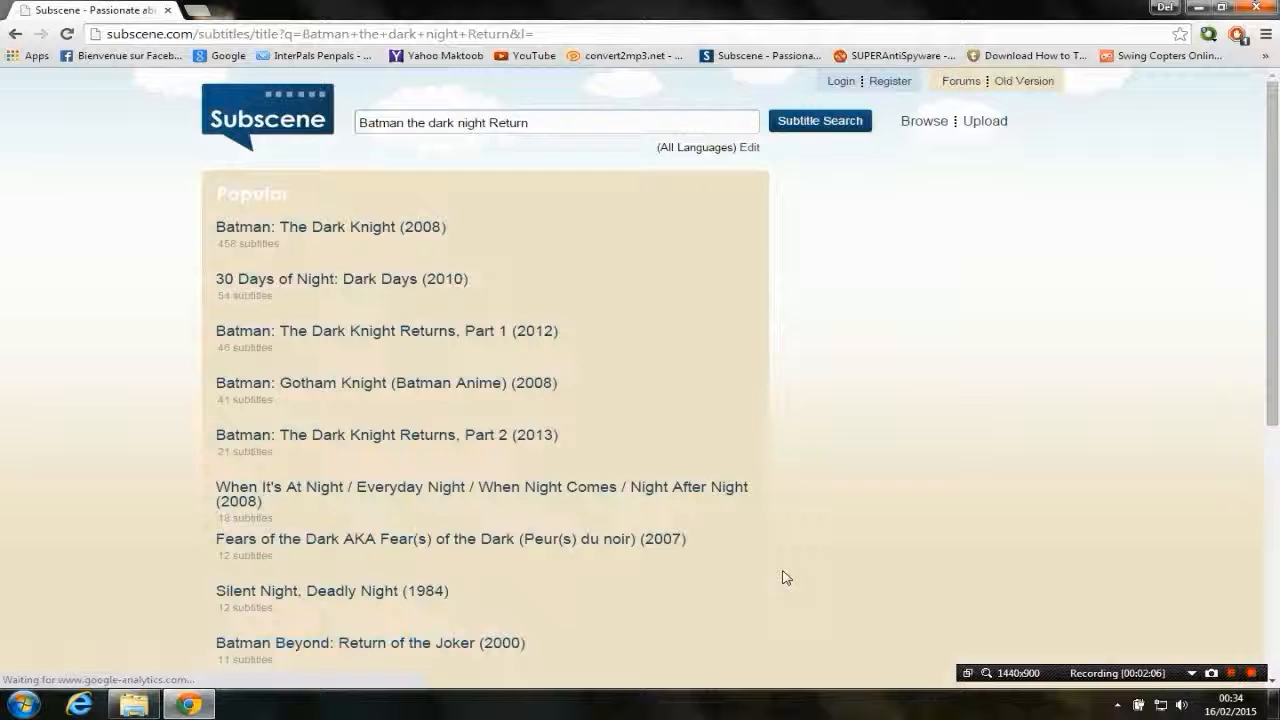
pyautogui.moveTo(430, 330)
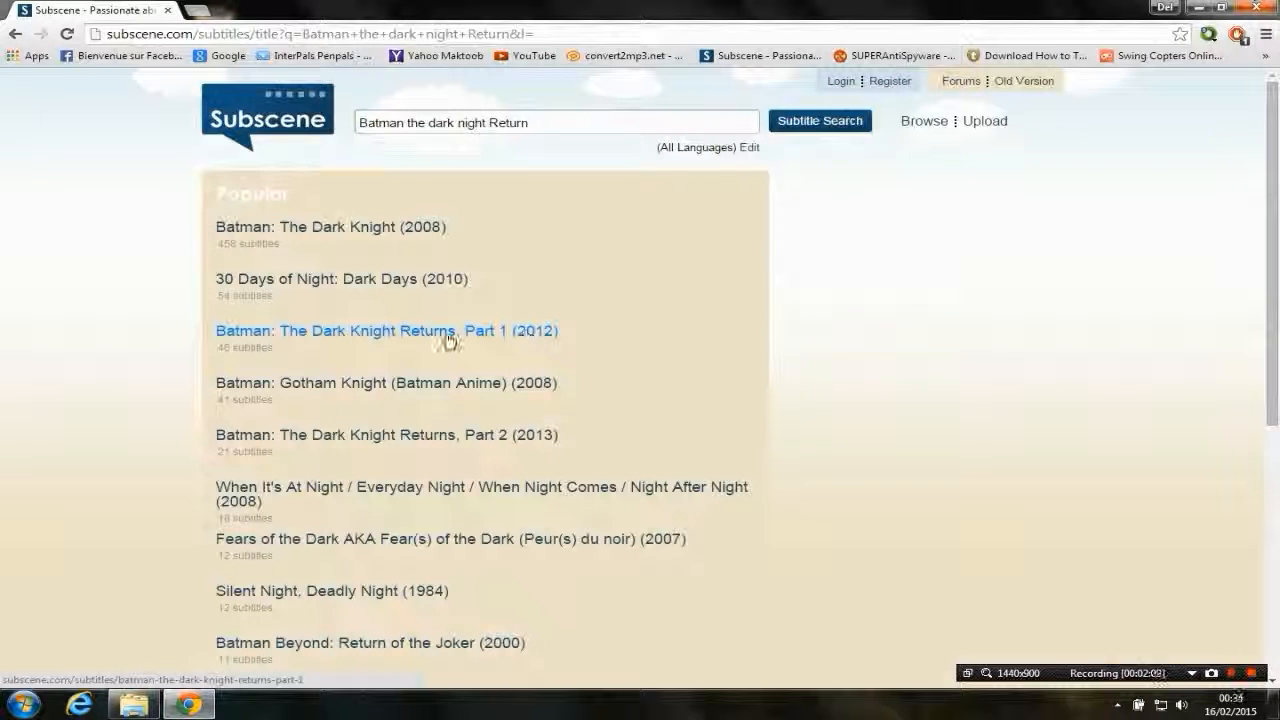
# - Open The Dark Knight Returns, Part 1 (2012) and choose the French 720p BRrip YIFY subtitle
pyautogui.click(386, 330)
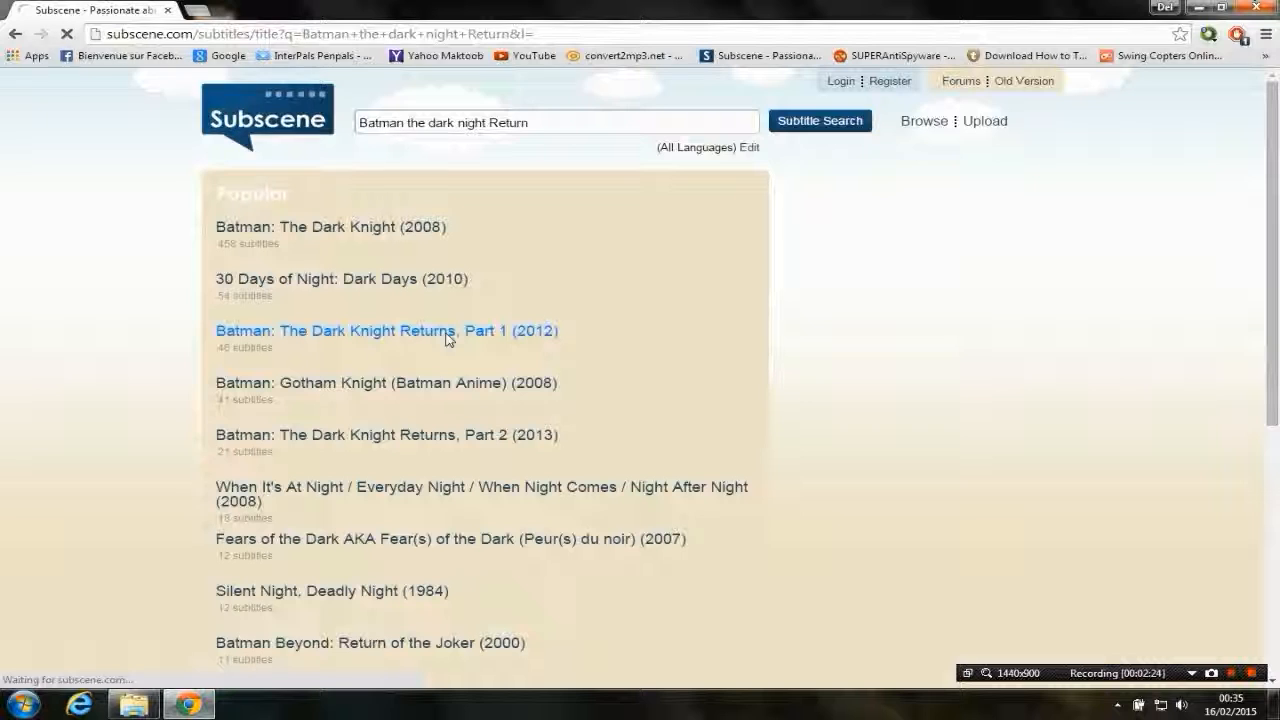
pyautogui.click(386, 330)
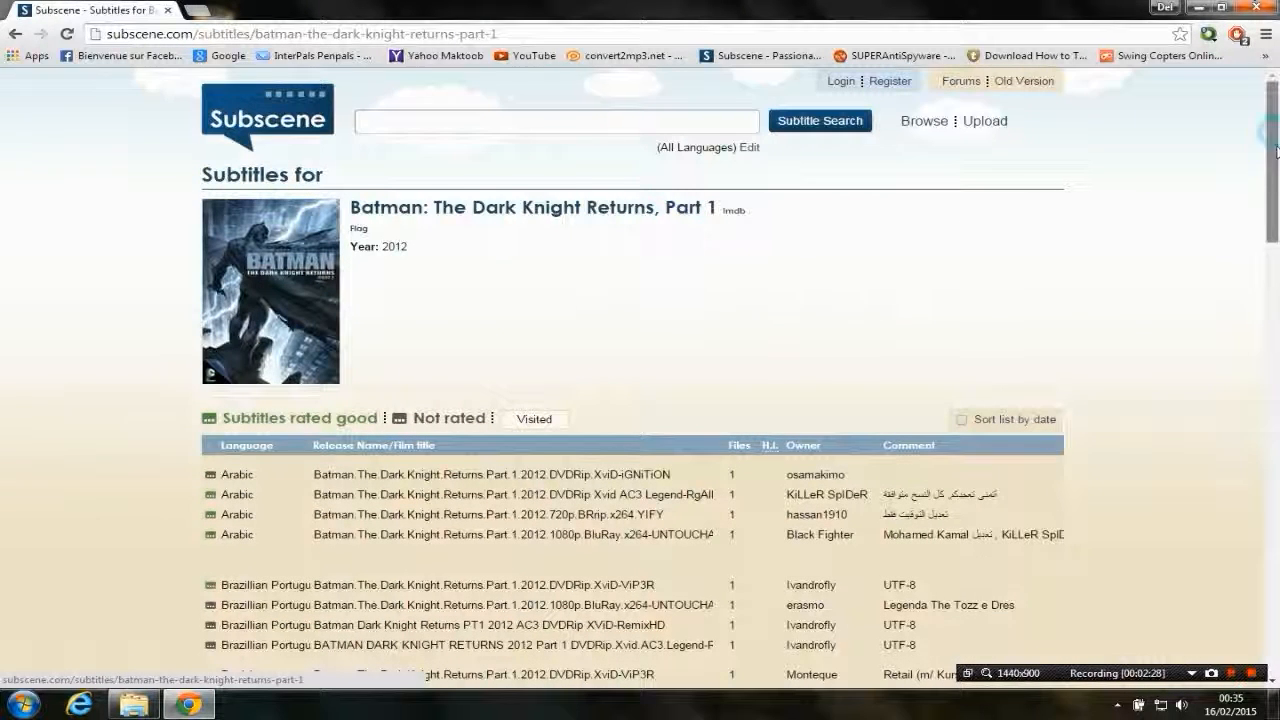
pyautogui.scroll(-3)
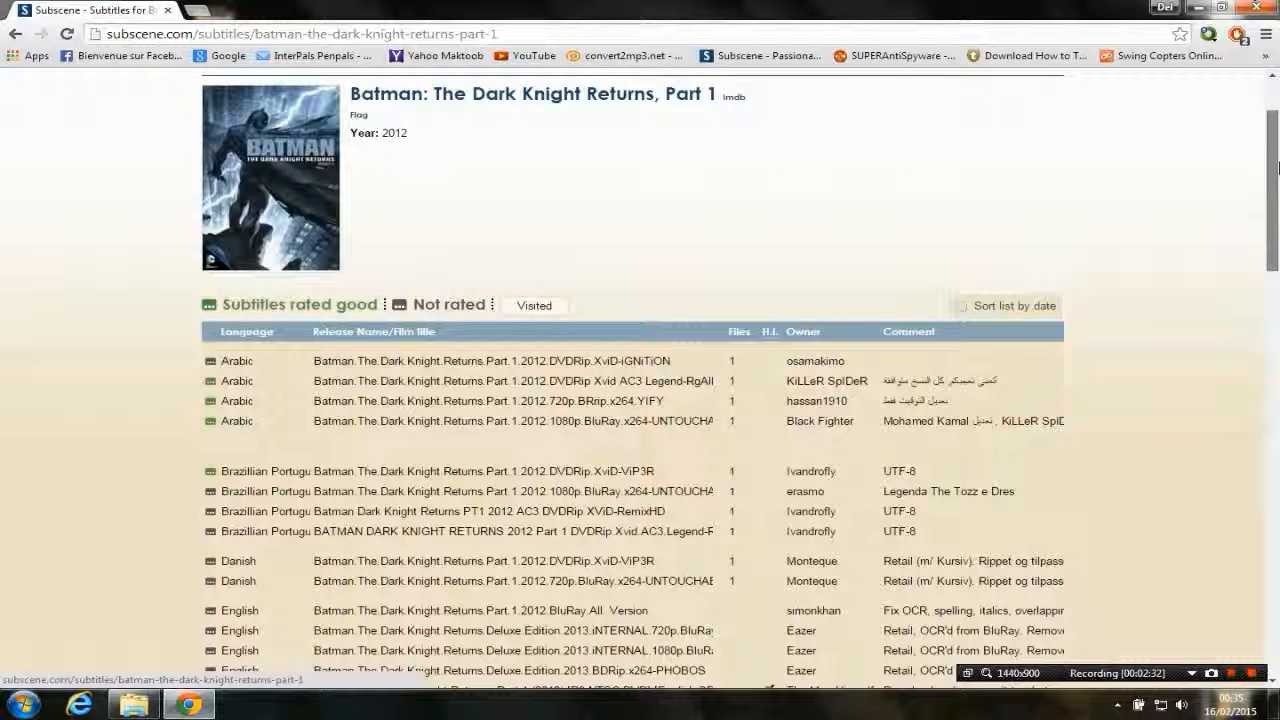
pyautogui.scroll(-3)
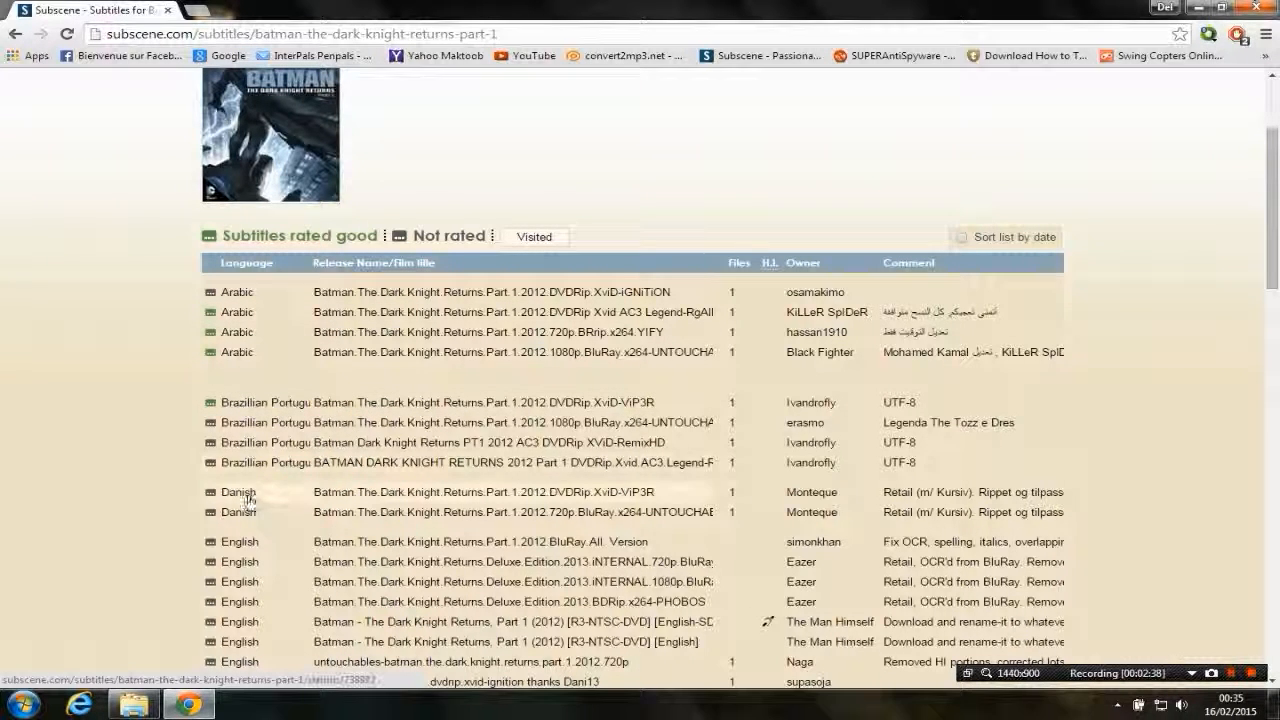
pyautogui.scroll(-3)
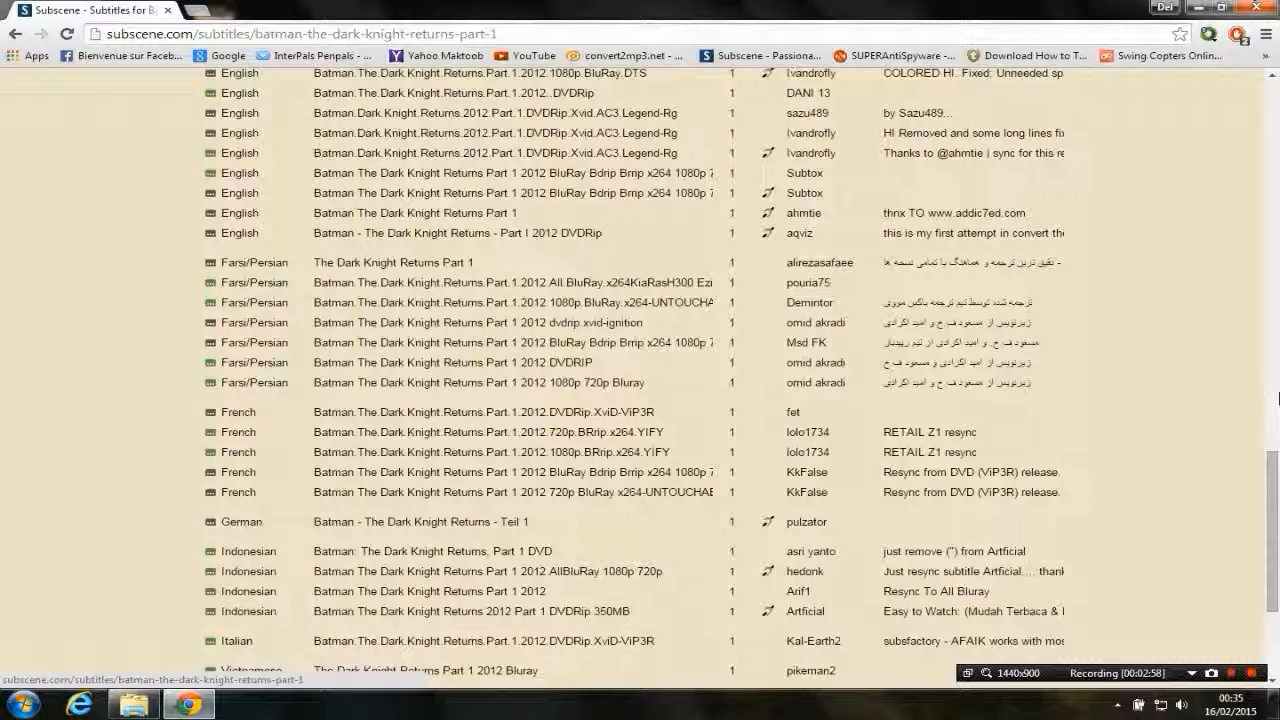
pyautogui.scroll(-3)
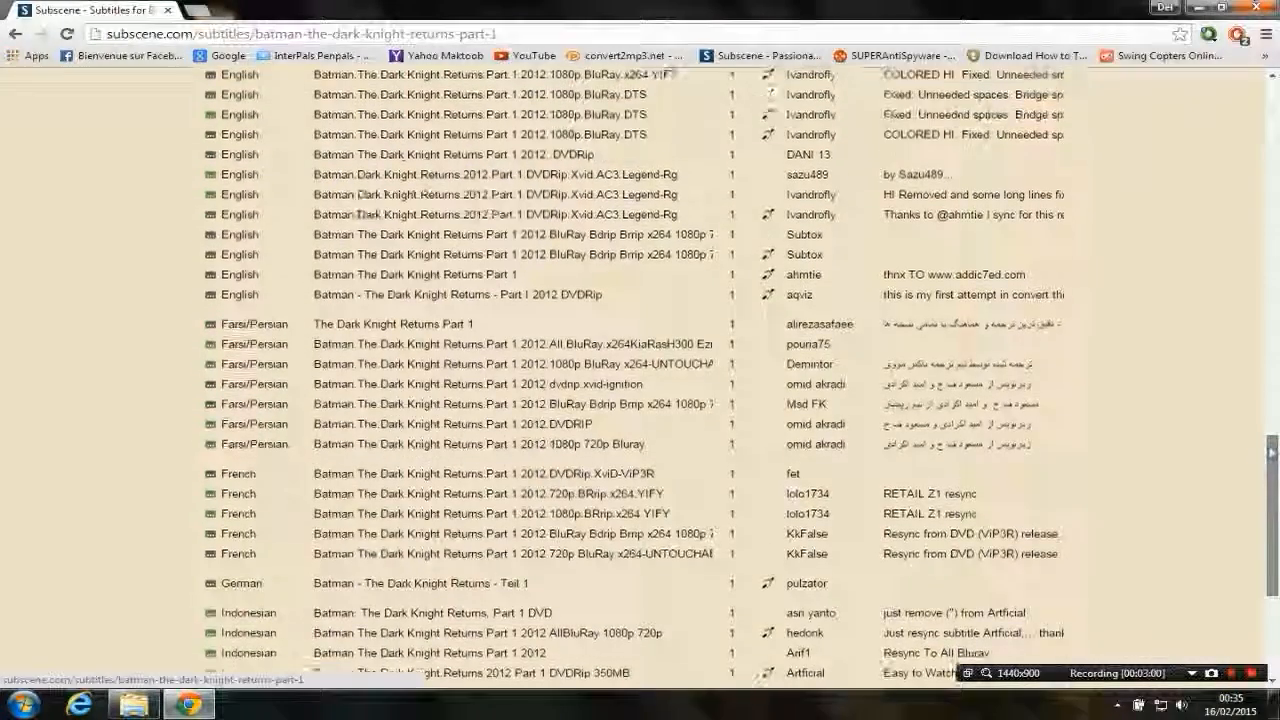
pyautogui.scroll(-3)
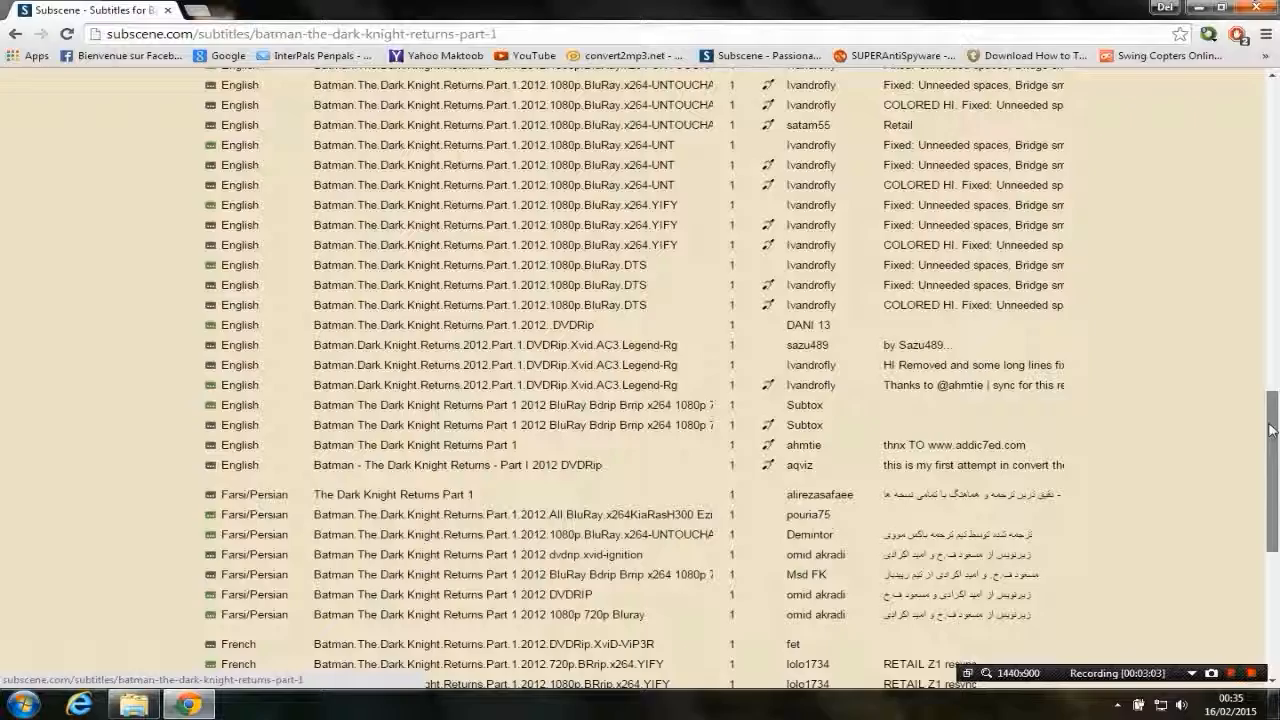
pyautogui.scroll(-3)
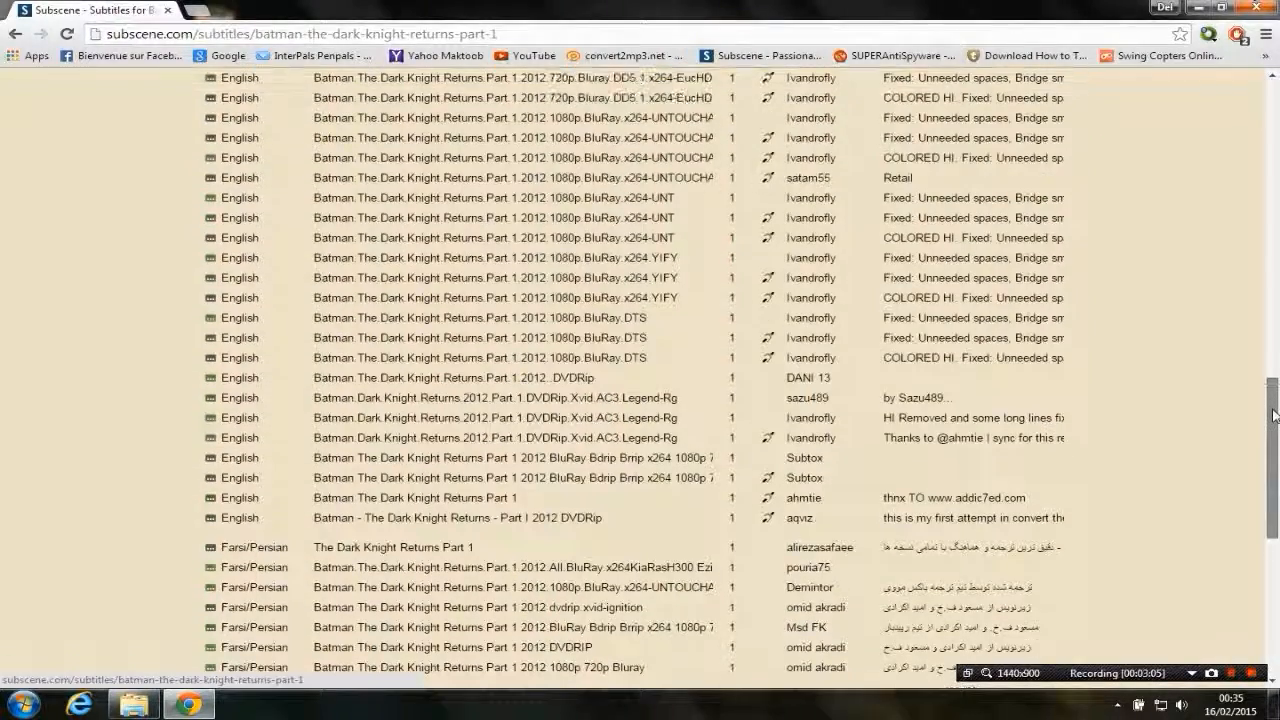
pyautogui.scroll(-3)
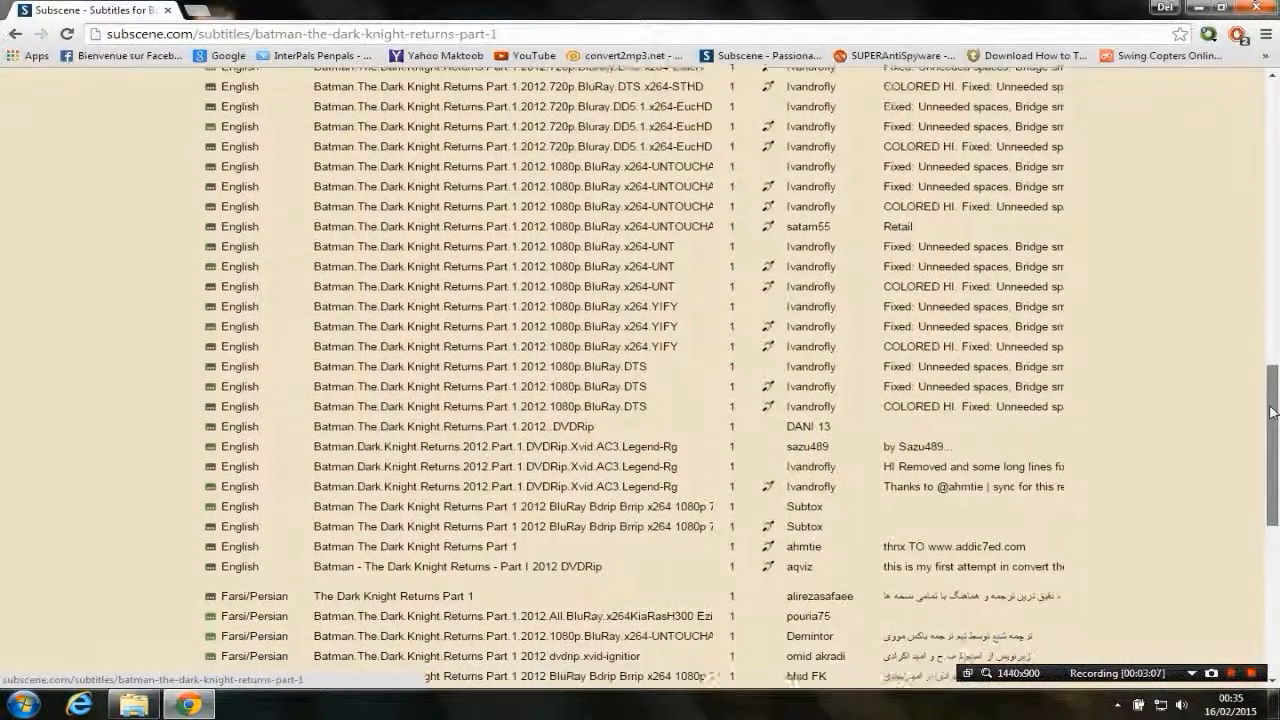
pyautogui.scroll(-3)
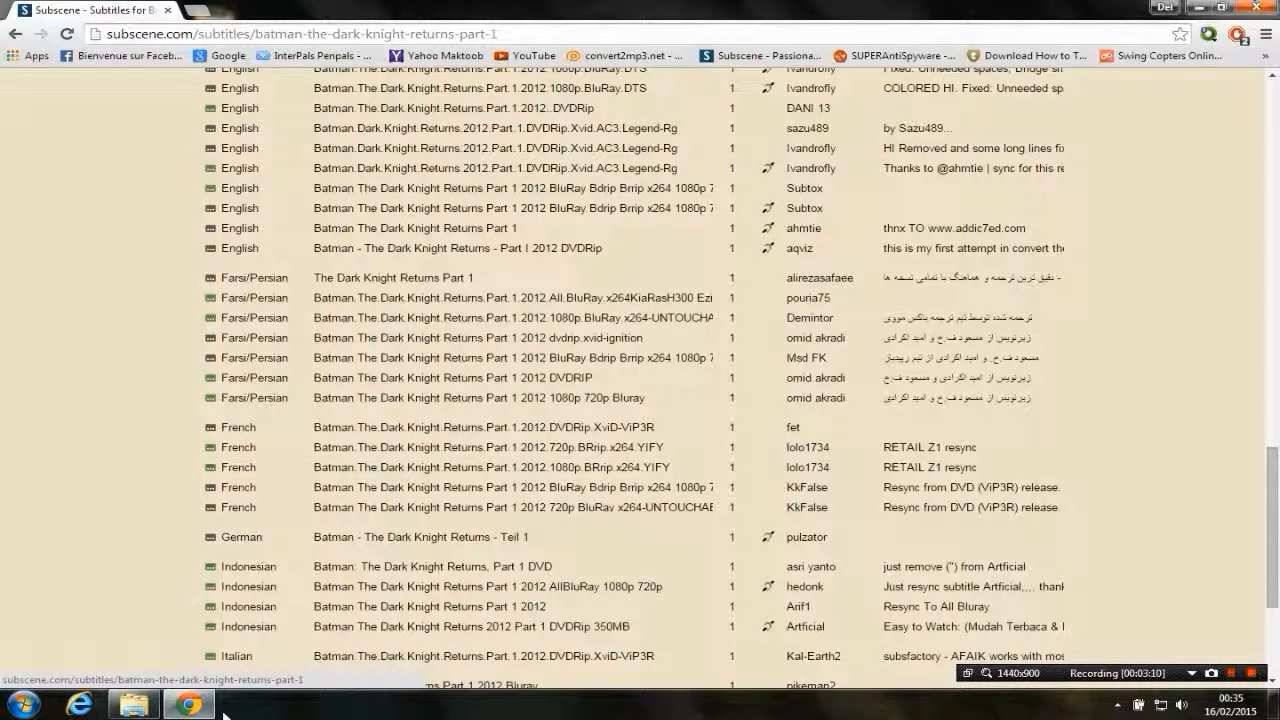
pyautogui.click(131, 704)
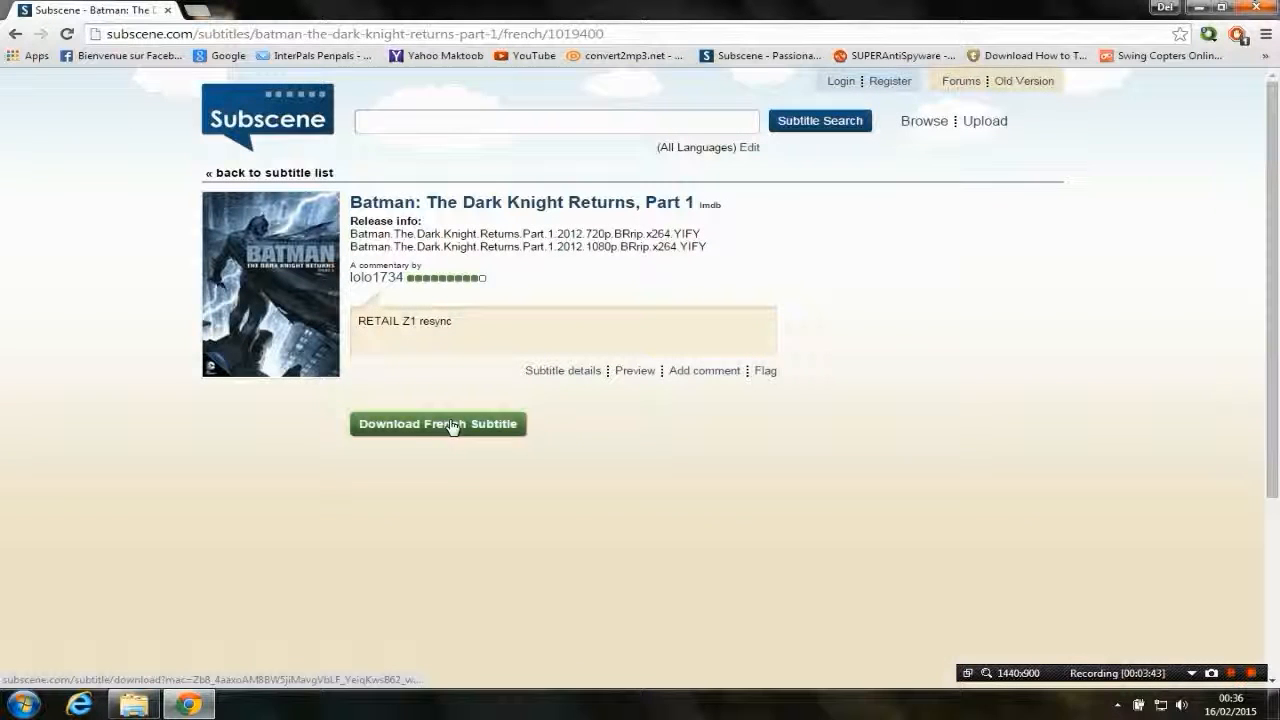
# - Download the 25.80 KB French subtitle archive with IDM and open its Compressed folder
pyautogui.click(437, 423)
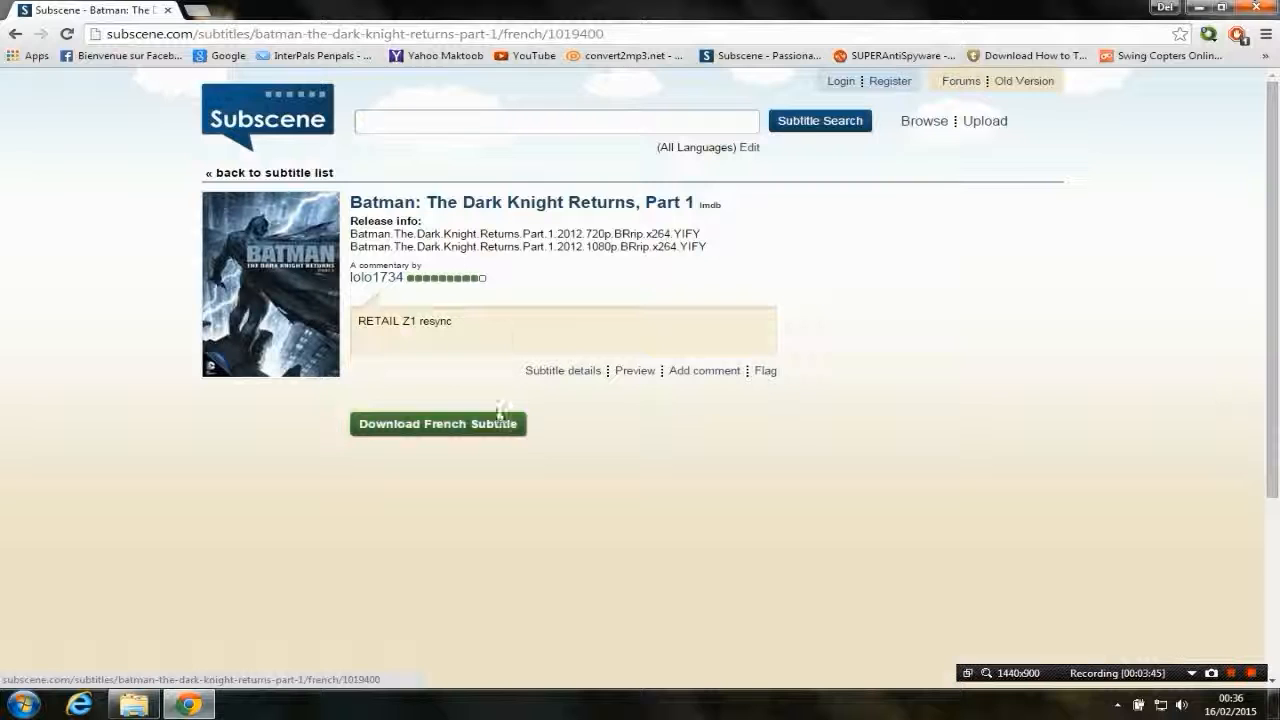
pyautogui.click(437, 423)
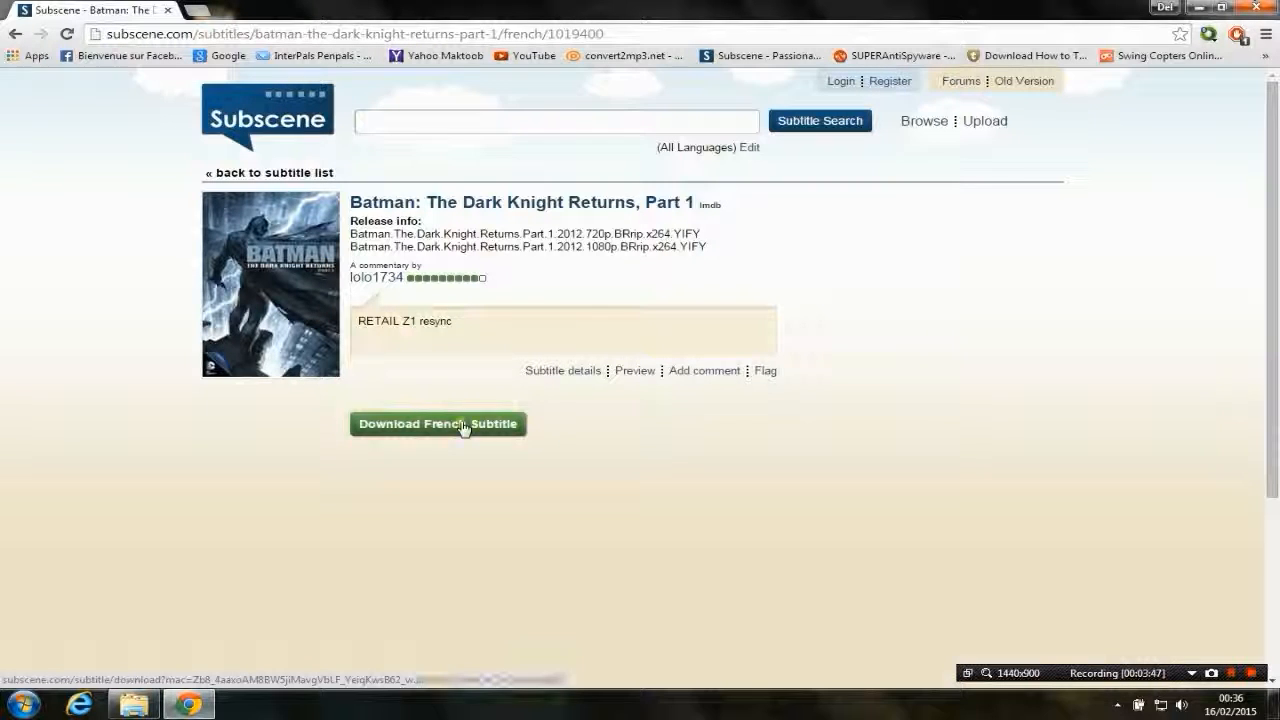
pyautogui.rightClick(438, 423)
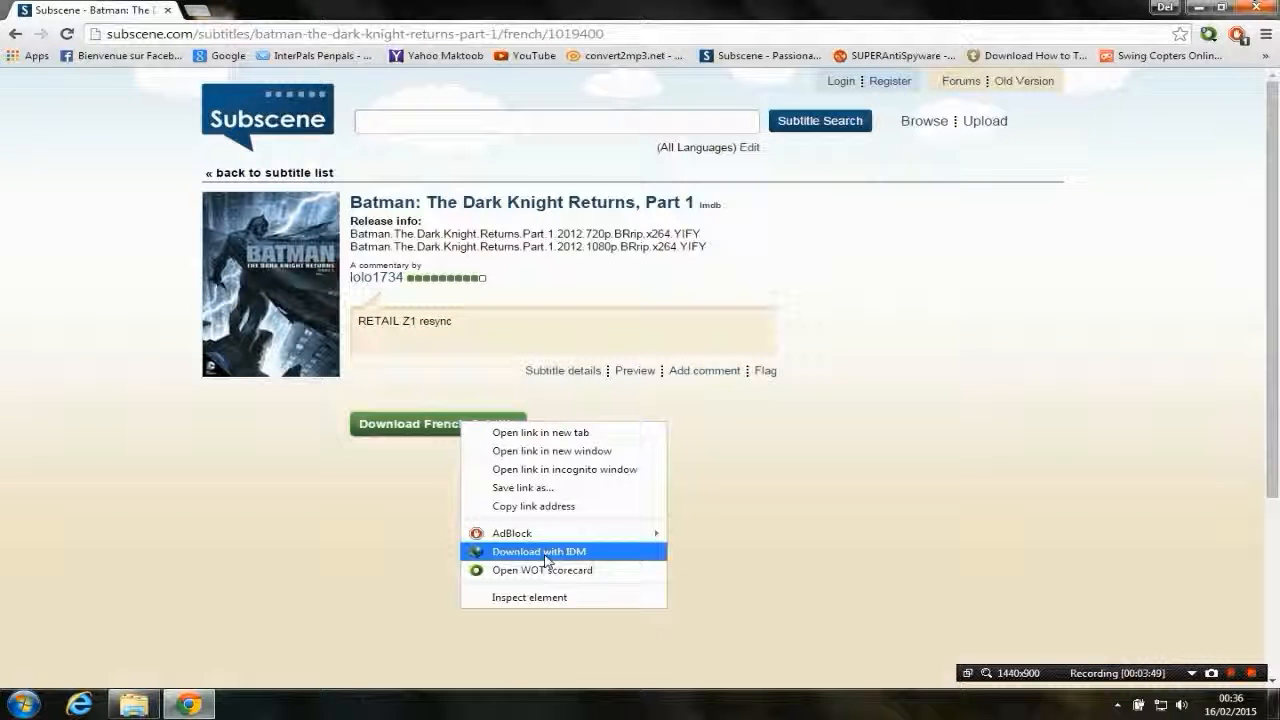
pyautogui.click(539, 551)
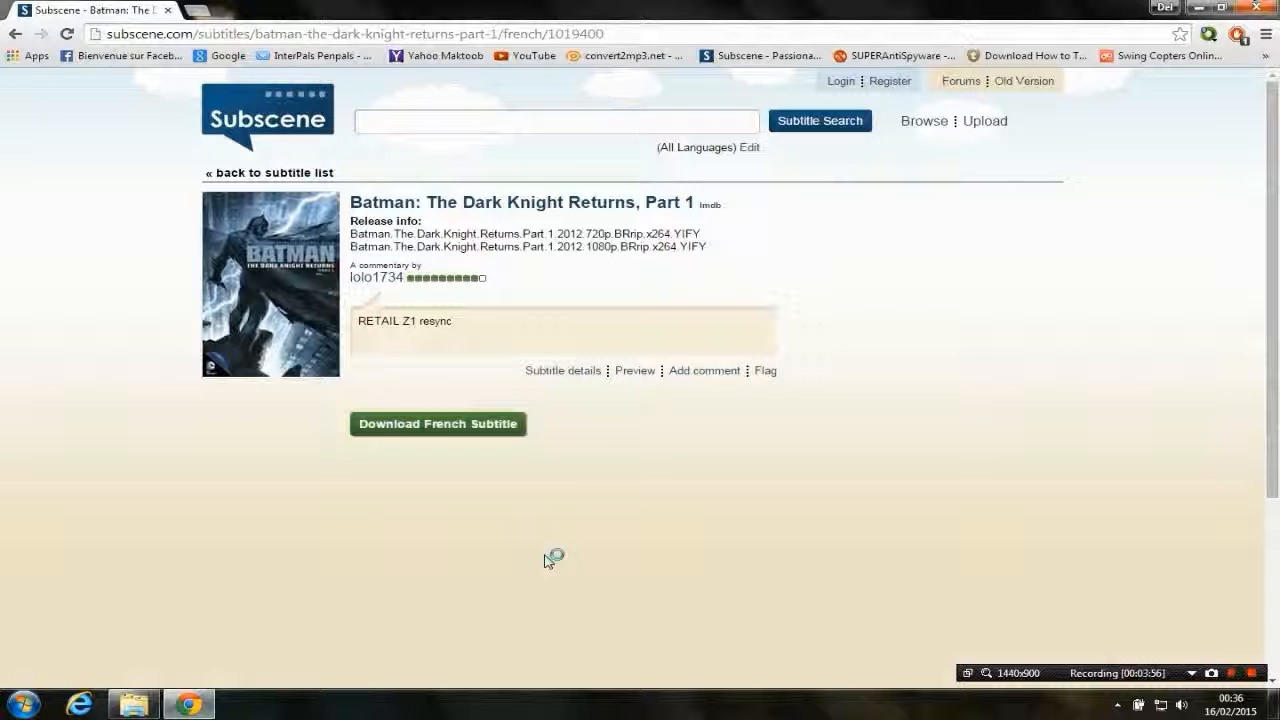
pyautogui.click(437, 423)
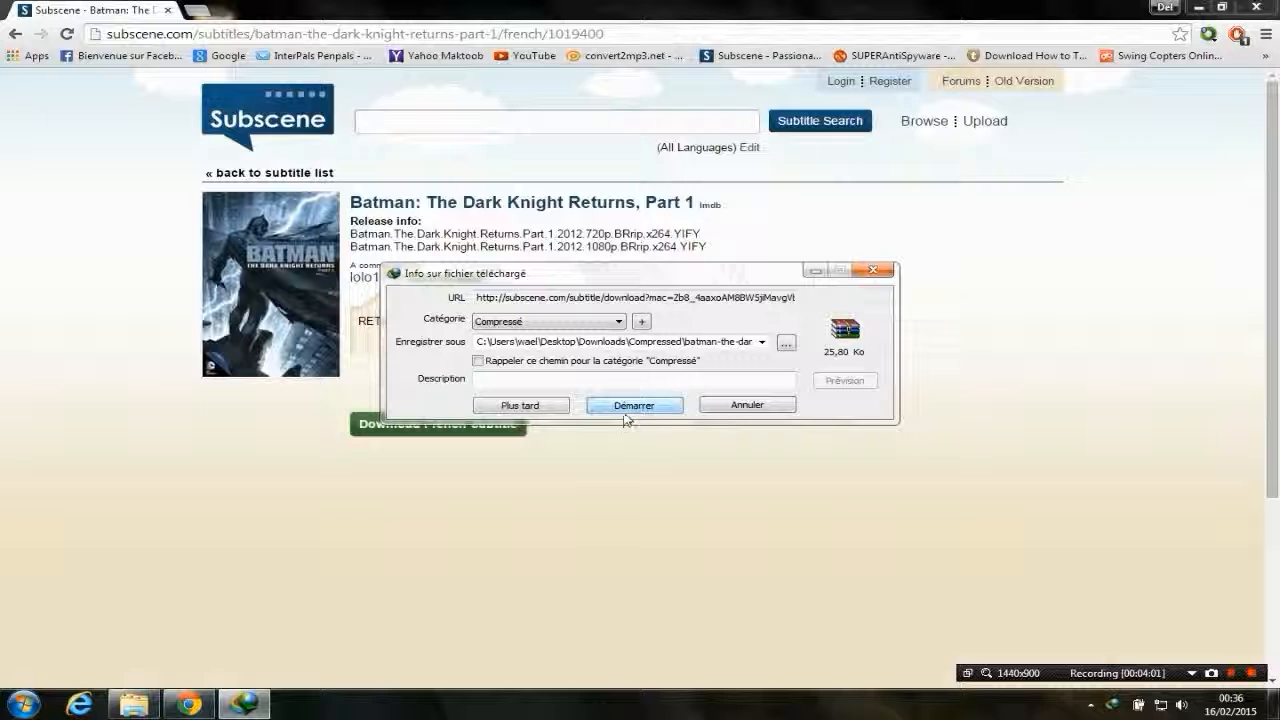
pyautogui.click(633, 405)
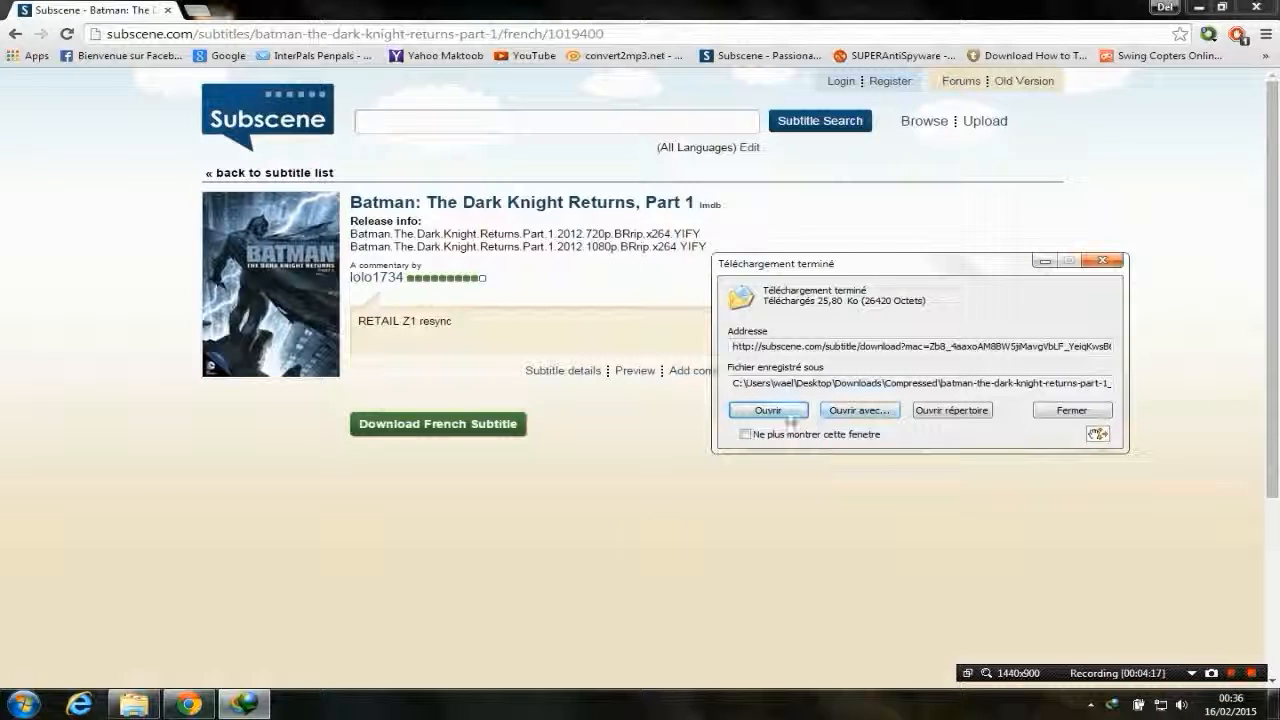
pyautogui.click(1072, 410)
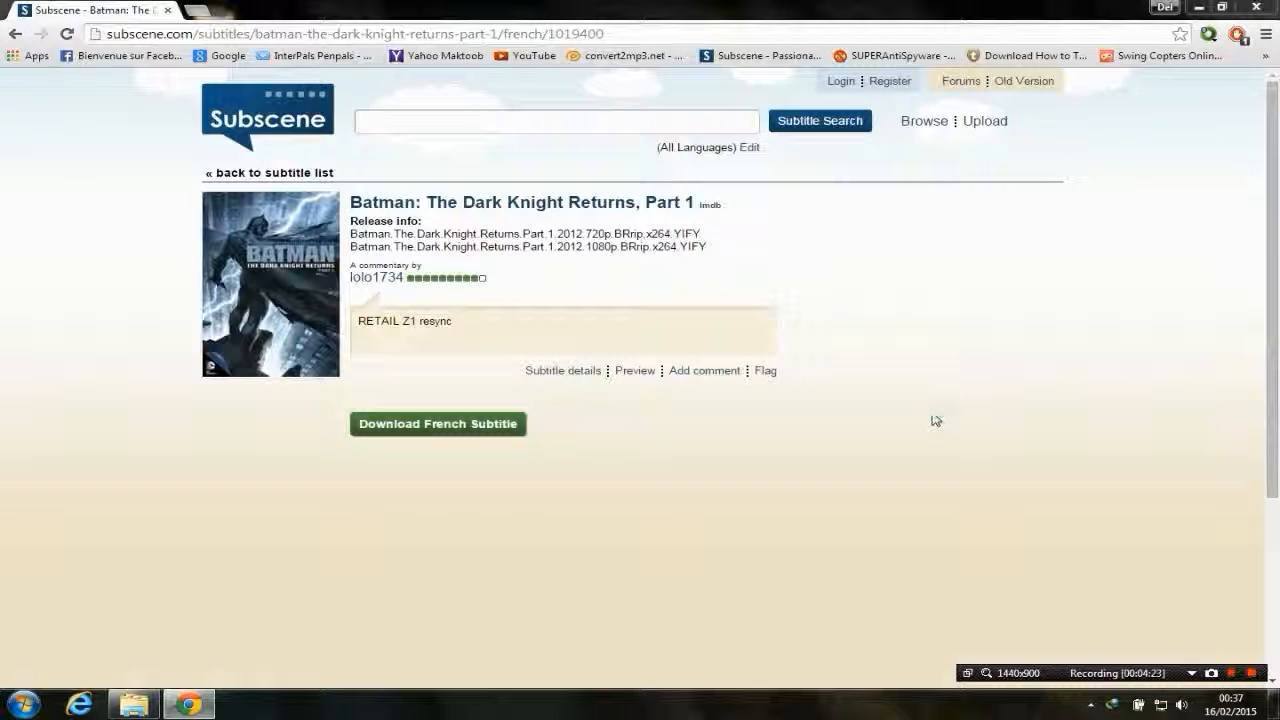
# - Open the batman-the-dark-knight-returns zip in WinRAR and select the 720p YIFY .srt file
pyautogui.click(437, 423)
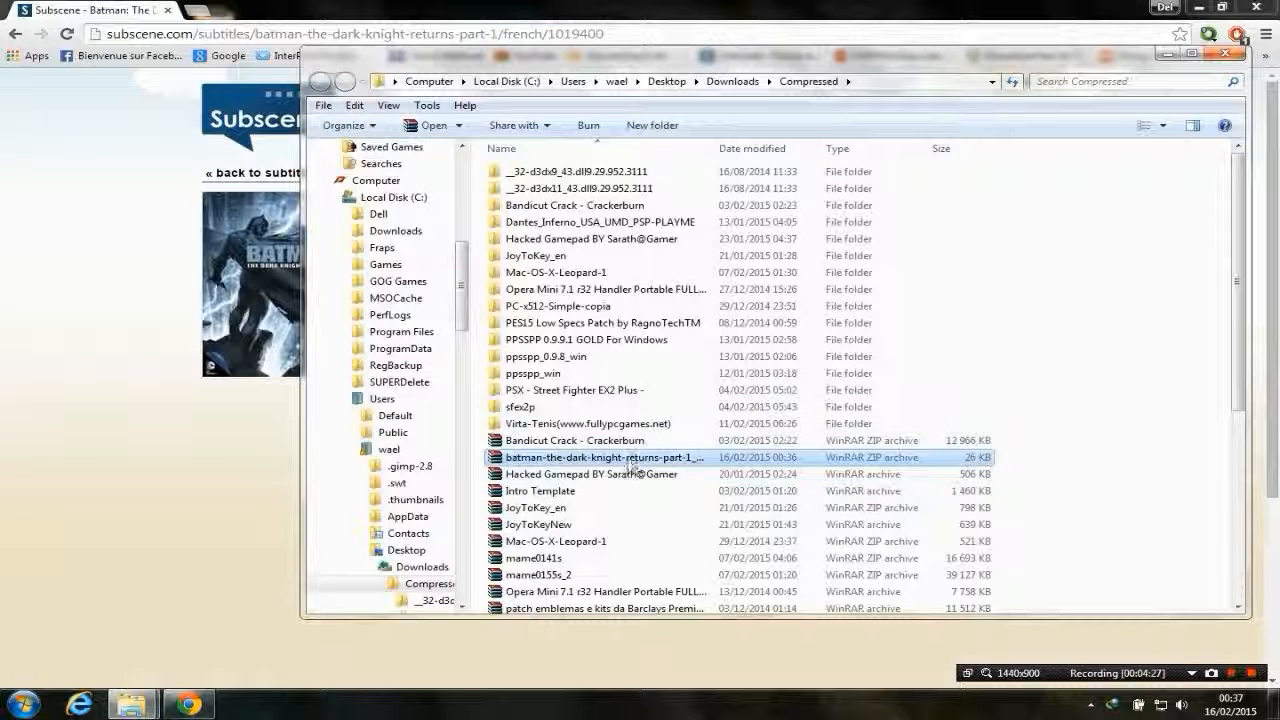
pyautogui.moveTo(631, 463)
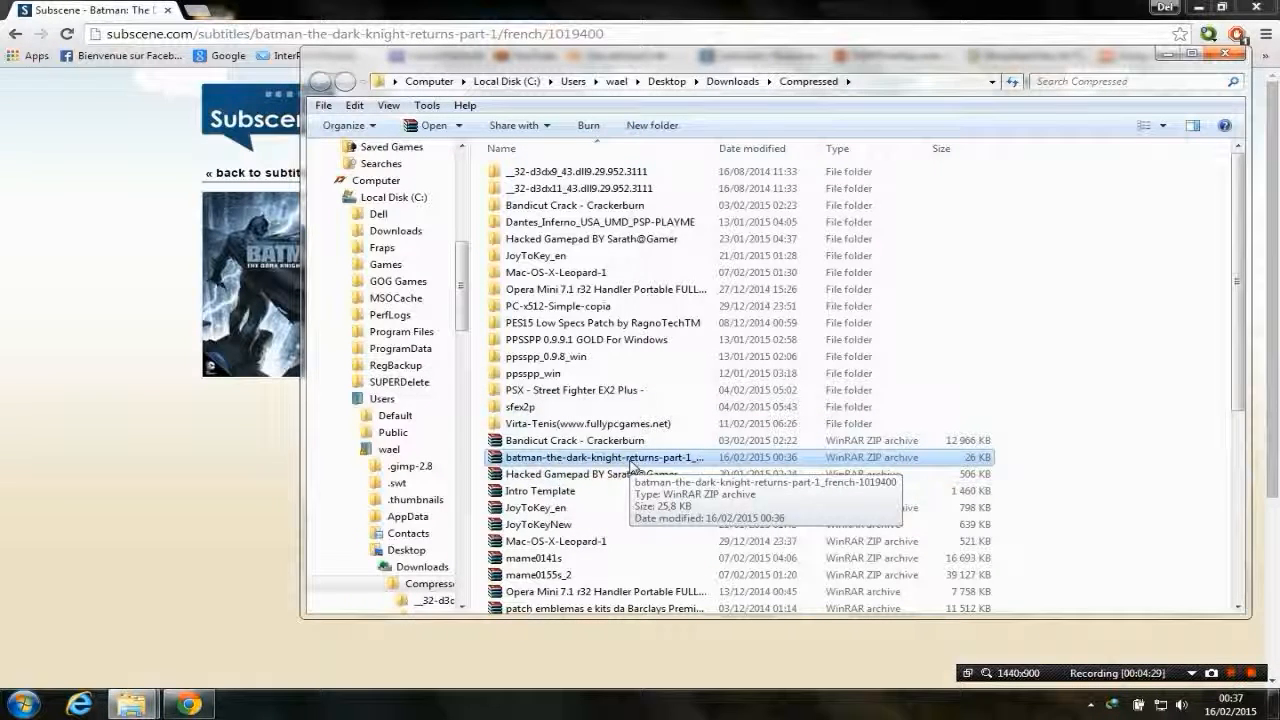
pyautogui.rightClick(600, 457)
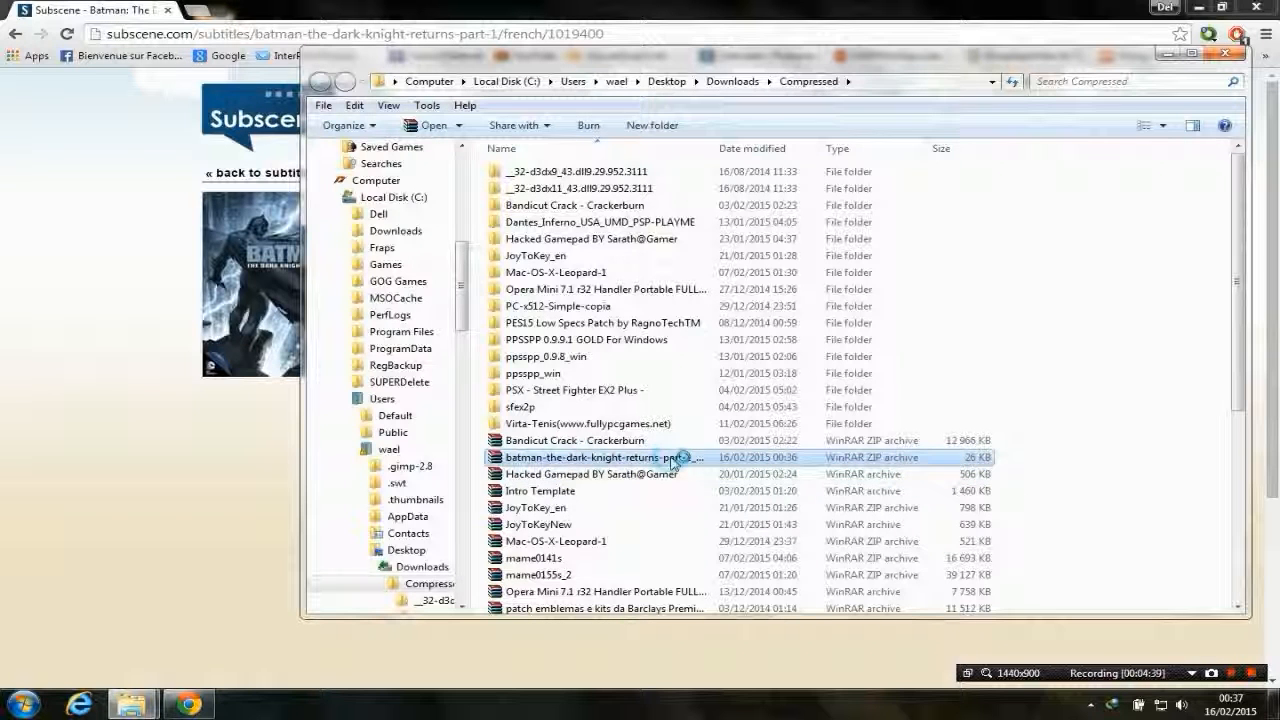
pyautogui.doubleClick(595, 457)
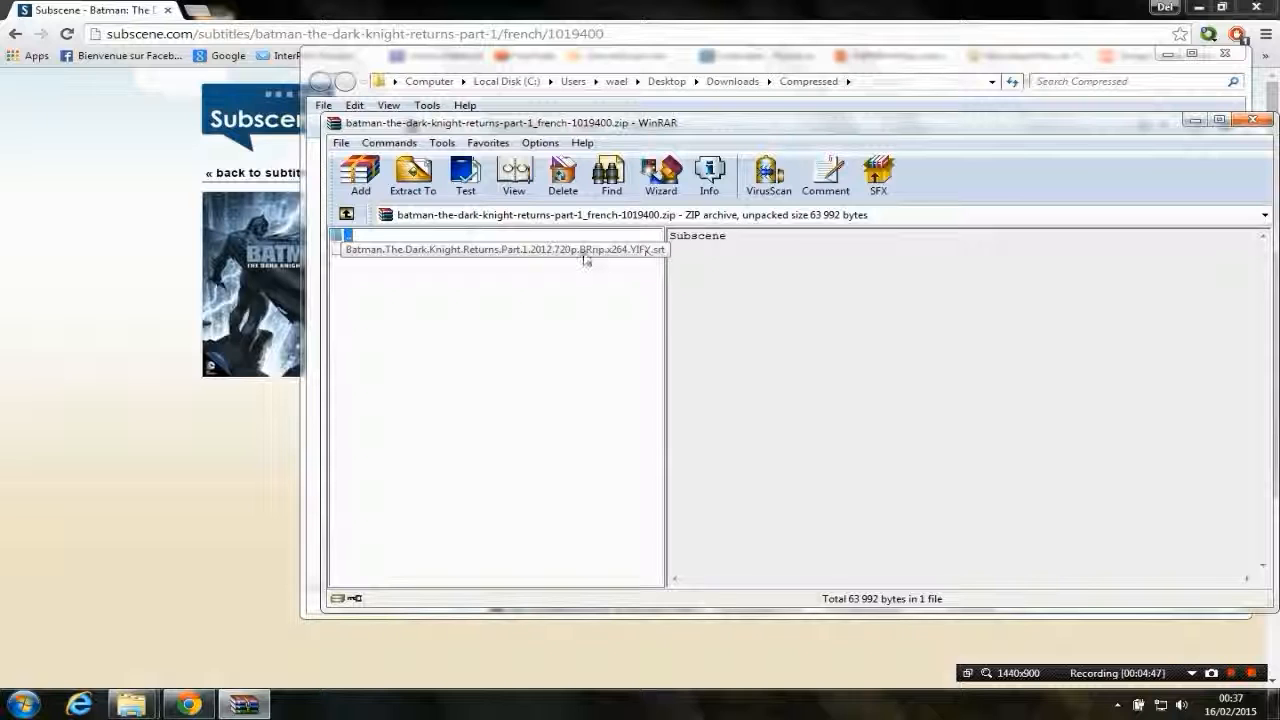
pyautogui.click(500, 249)
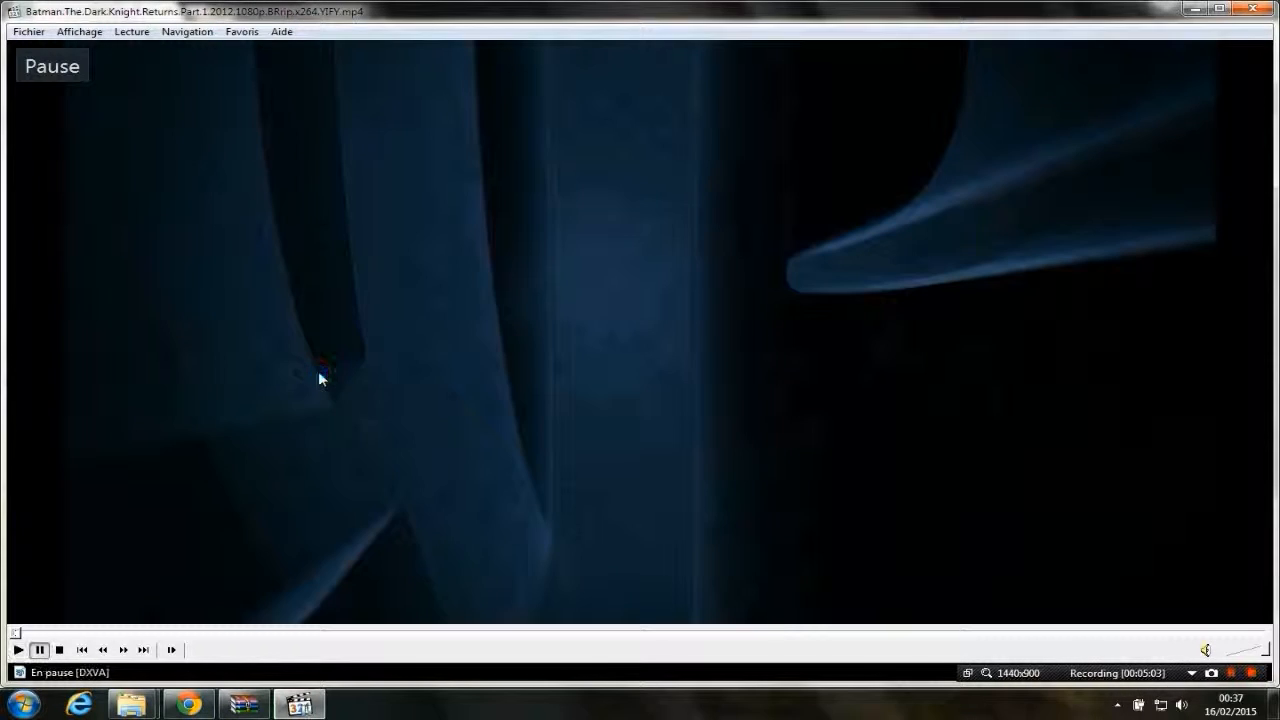
# - Load the French .srt onto the movie, check a dialogue scene, close the player, return to Chrome
pyautogui.click(243, 703)
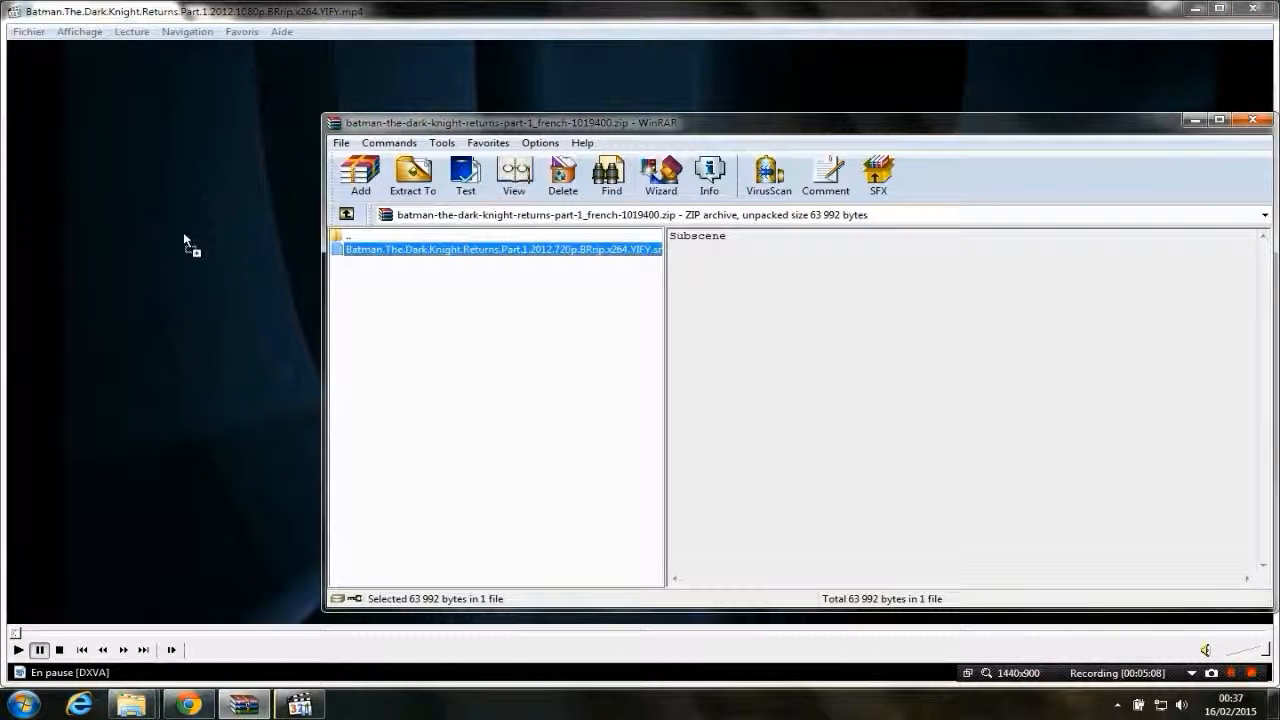
pyautogui.moveTo(163, 287)
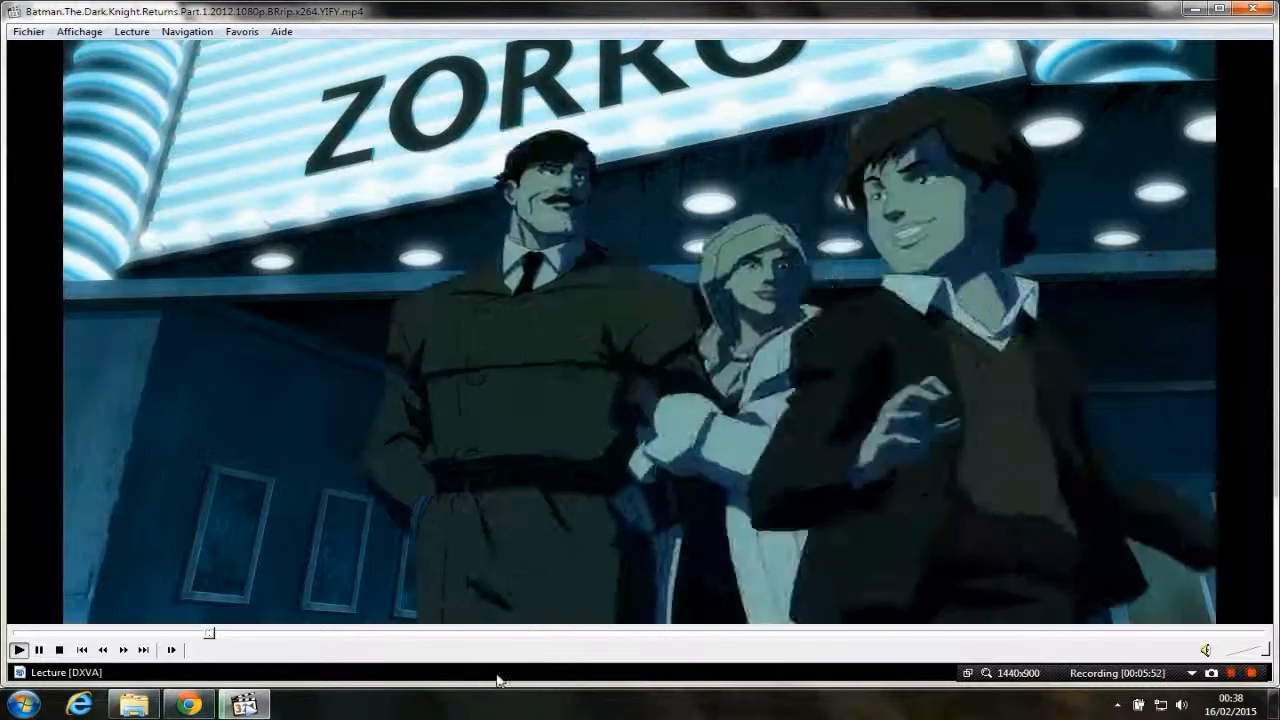
pyautogui.click(365, 639)
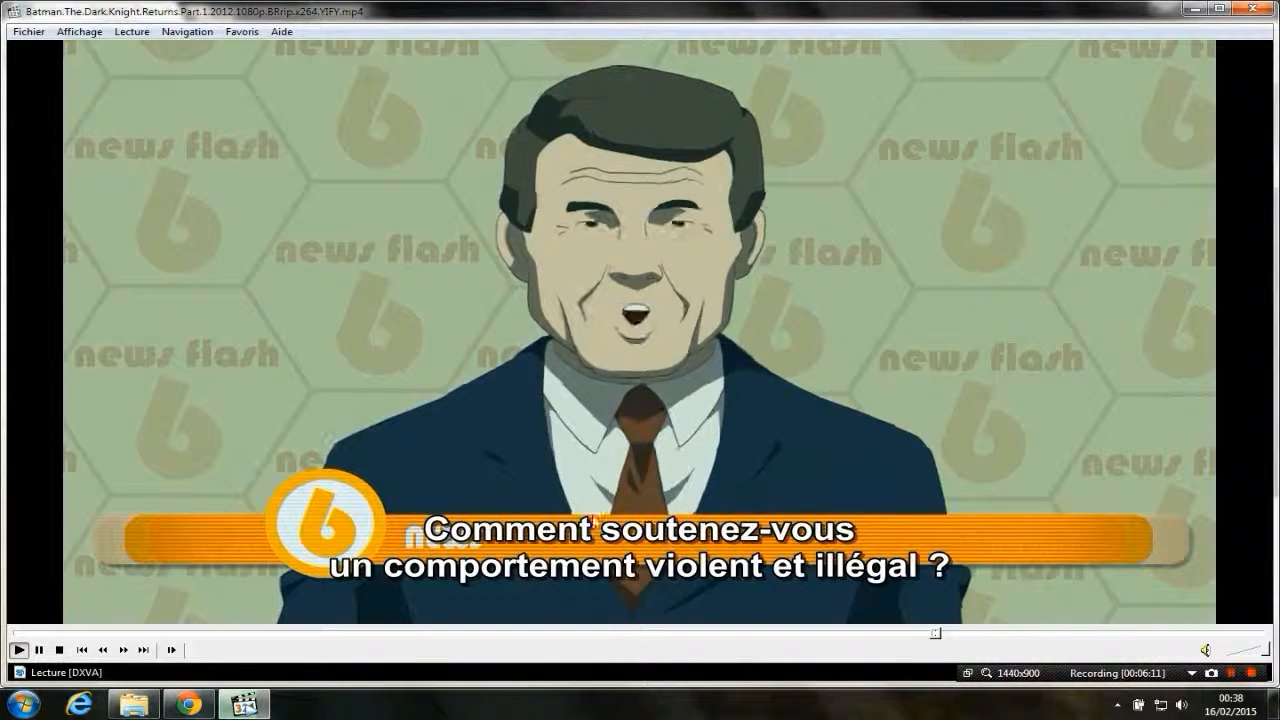
pyautogui.click(38, 650)
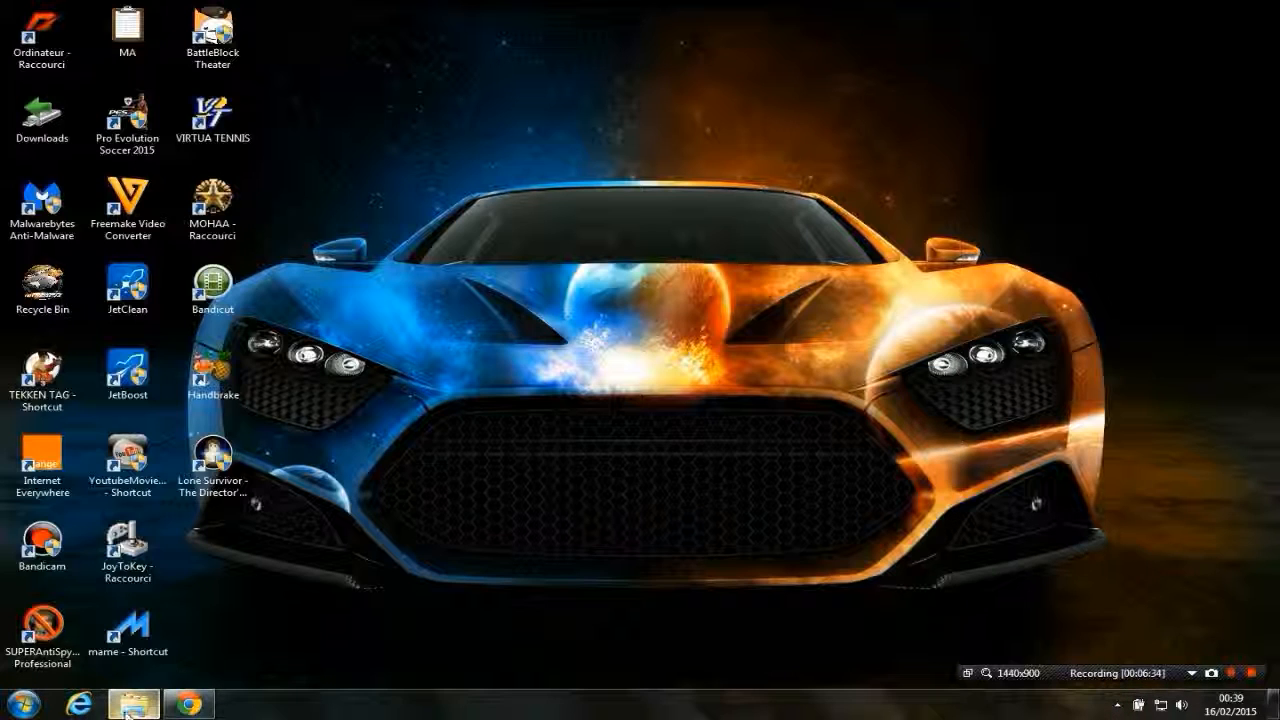
pyautogui.click(188, 703)
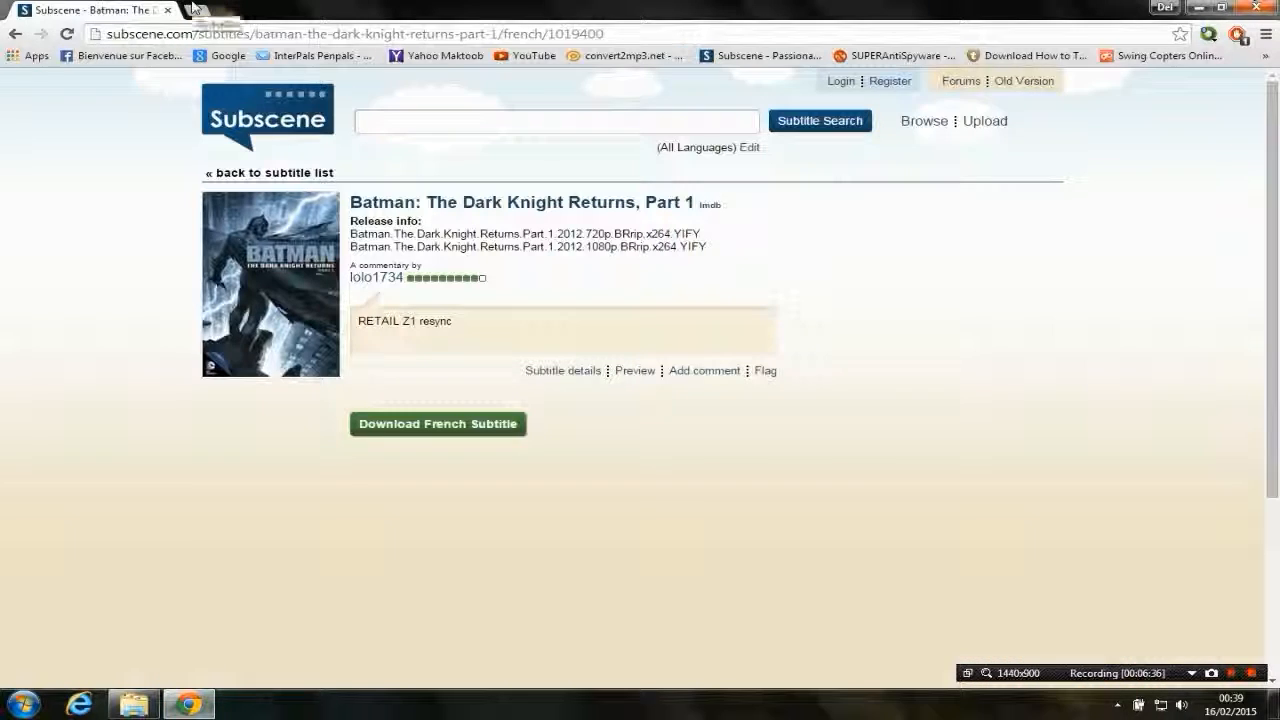